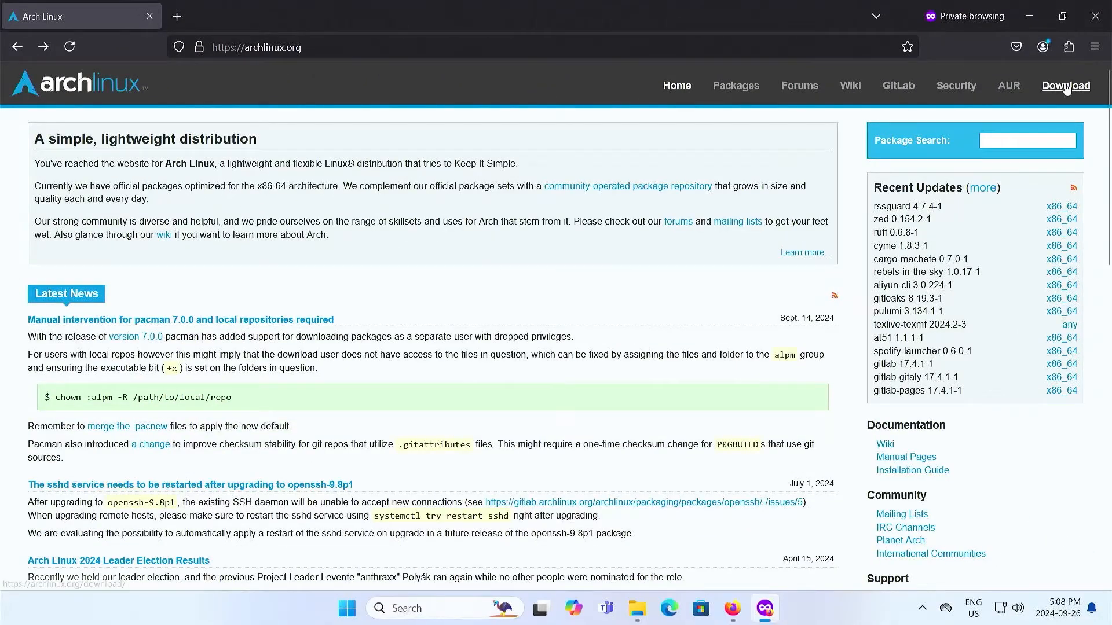
# - Reach the Arch Linux ISO listing on the worldwide geo.mirror.pkgbuild.com mirror from the Download page
pyautogui.click(1065, 84)
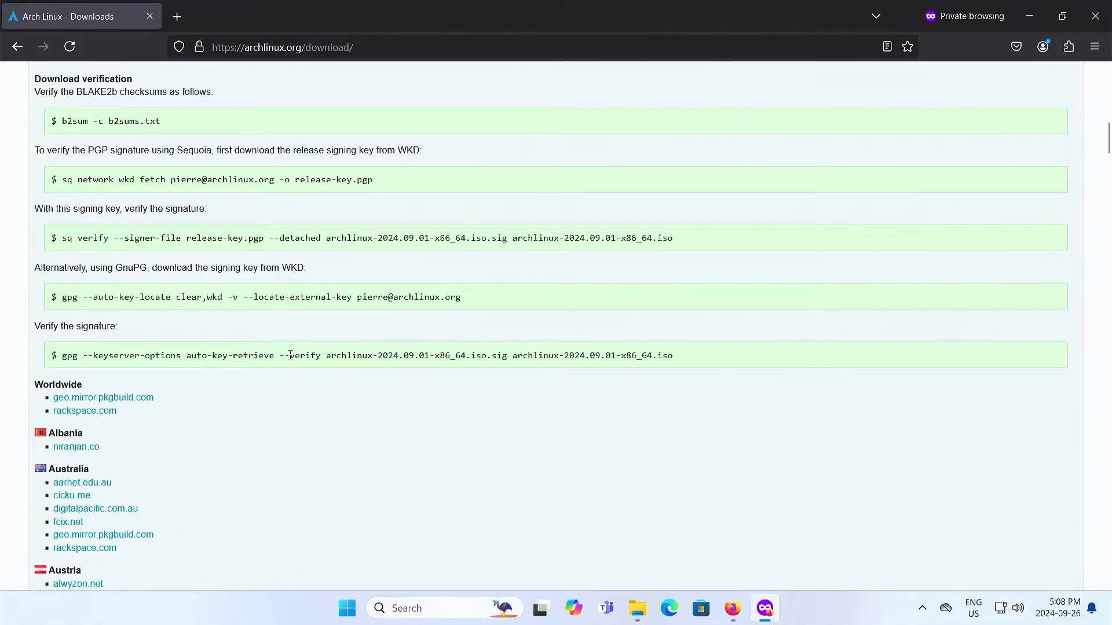
pyautogui.scroll(-3)
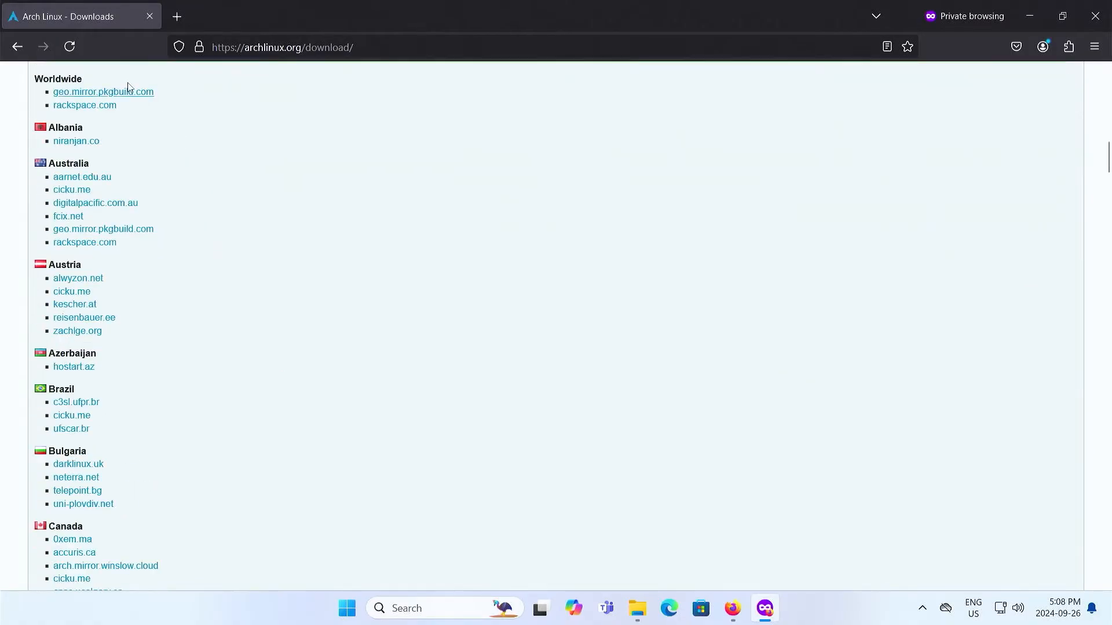
pyautogui.click(103, 91)
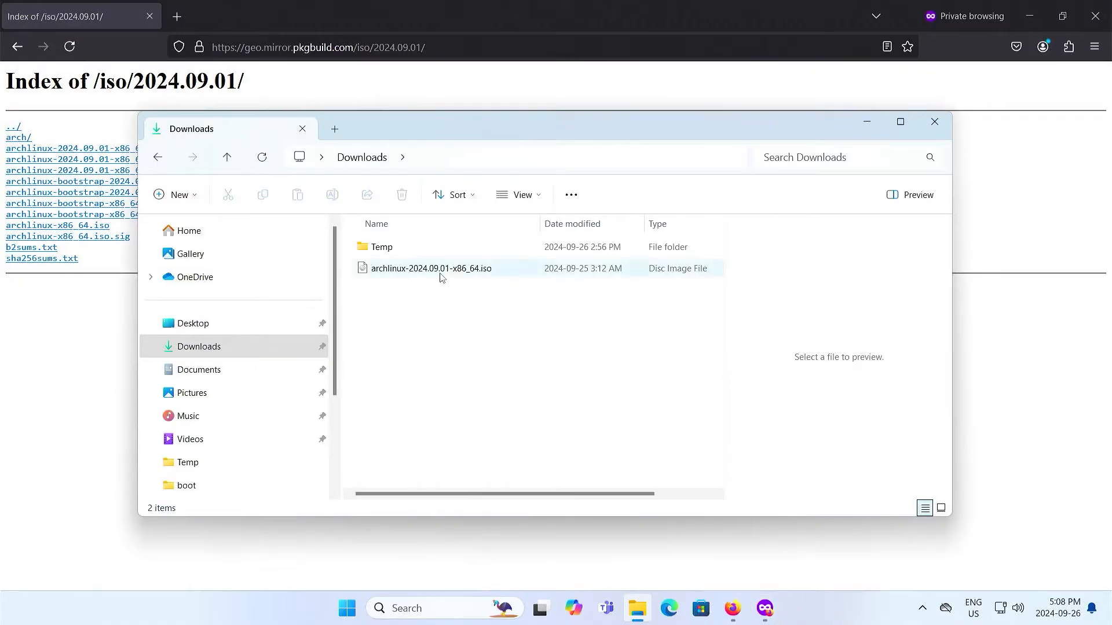
# - Mount the downloaded Arch ISO as DVD Drive F: and check its properties show 949 MB
pyautogui.rightClick(431, 268)
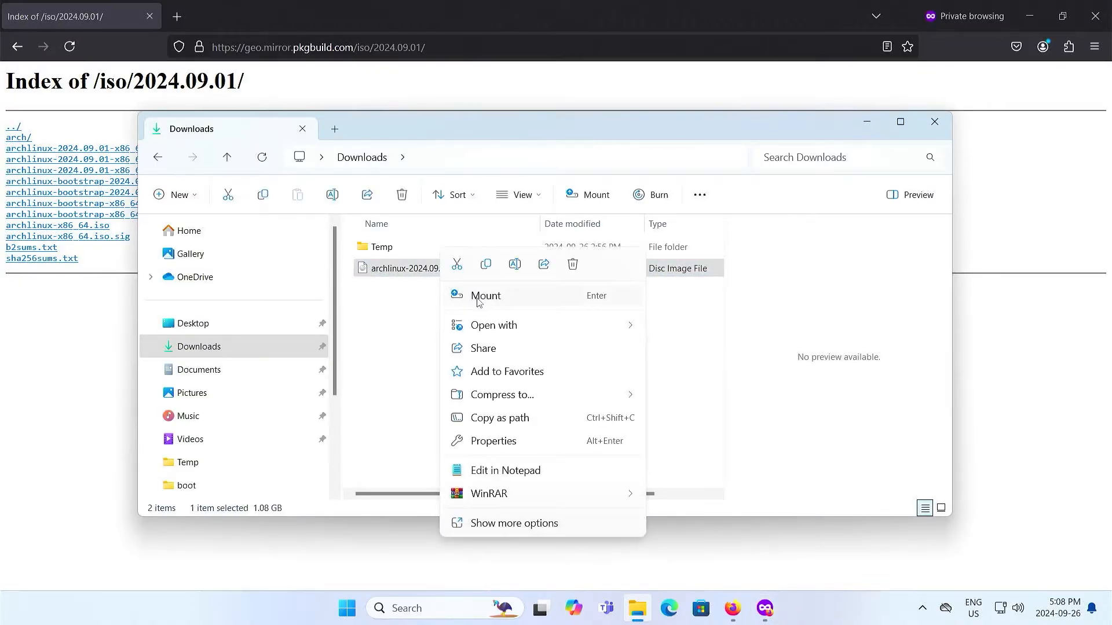
pyautogui.click(485, 295)
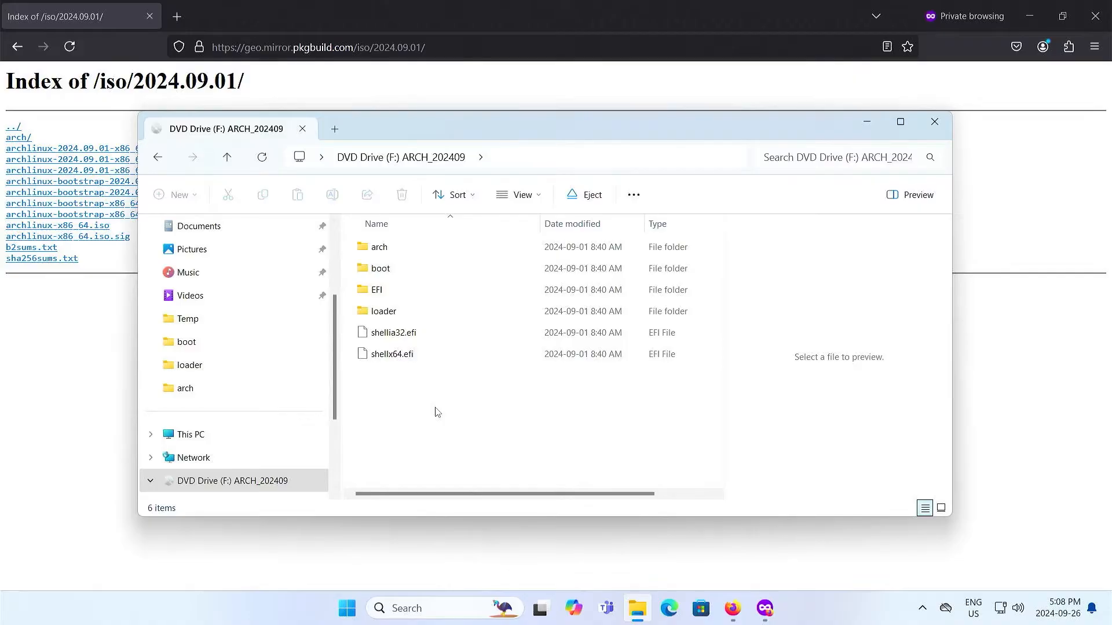
pyautogui.rightClick(232, 481)
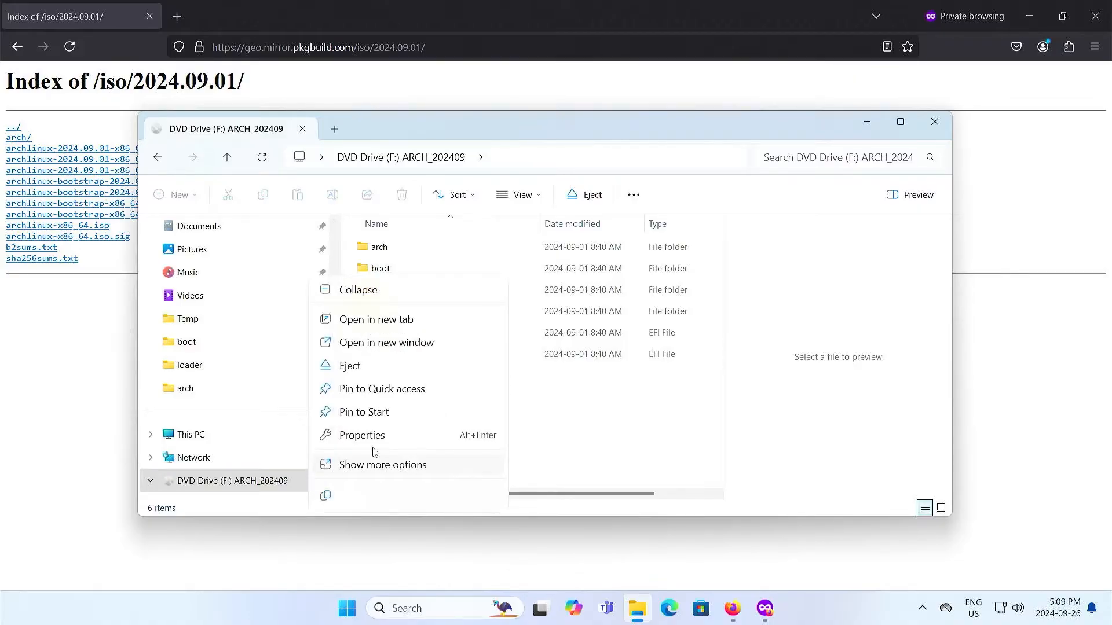
pyautogui.click(361, 435)
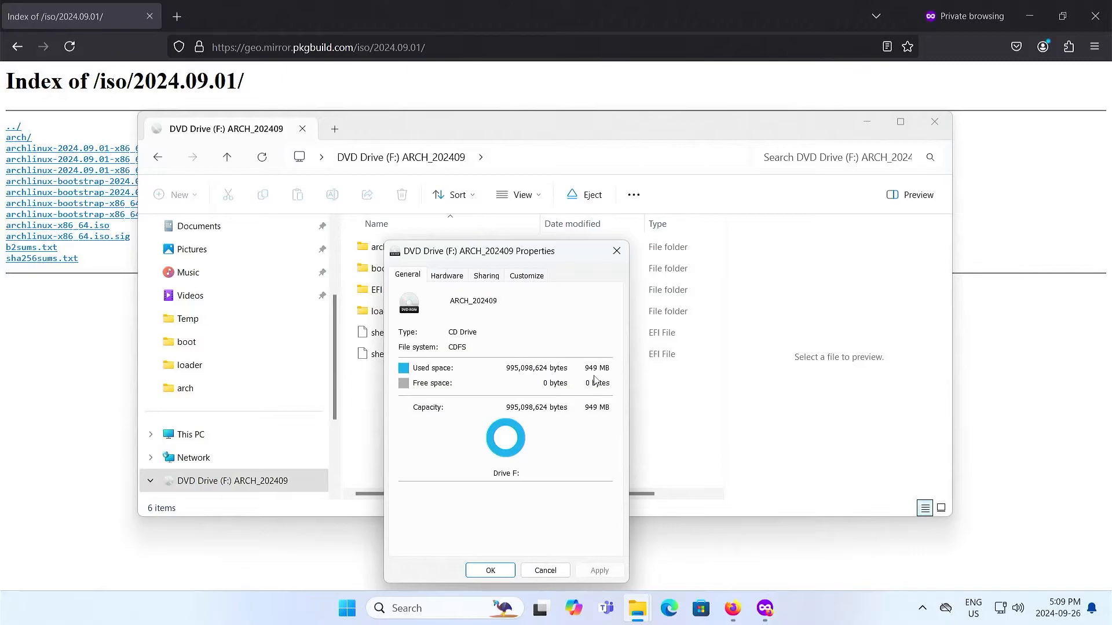
pyautogui.click(489, 570)
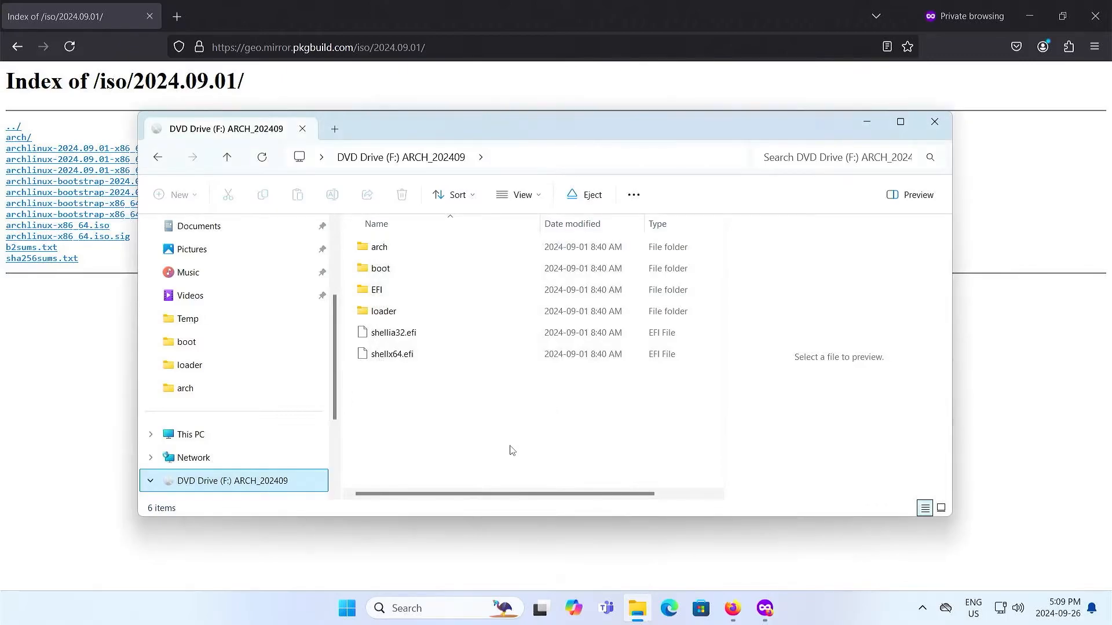
# - Launch Disk Management from search and bring up Shrink Volume for Windows C: with 5100 MB to free
pyautogui.write('disk mang')
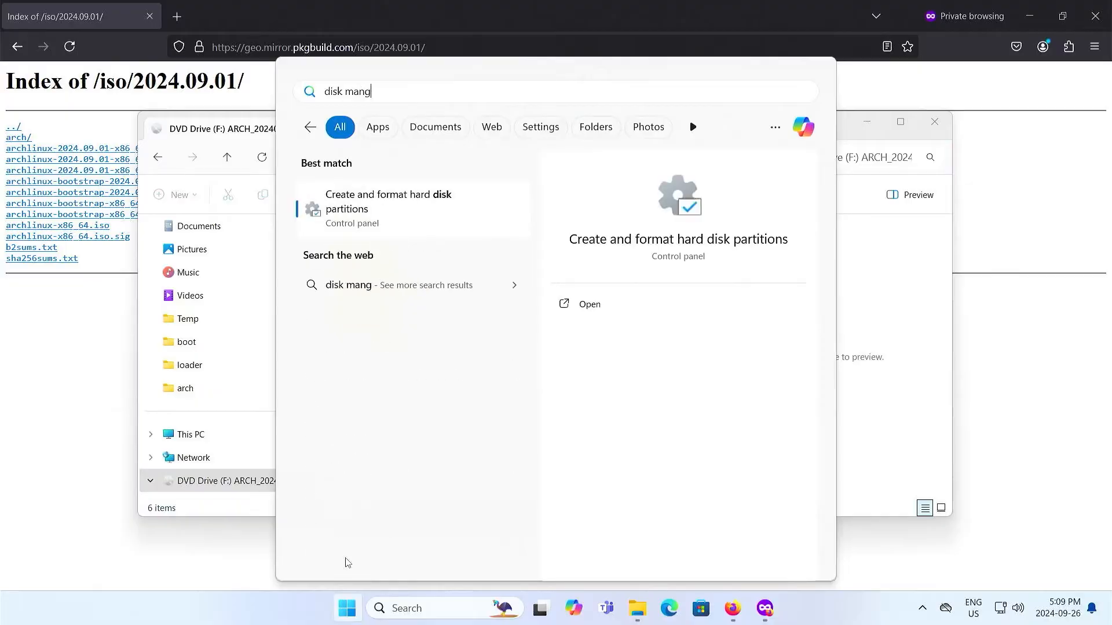
pyautogui.click(389, 208)
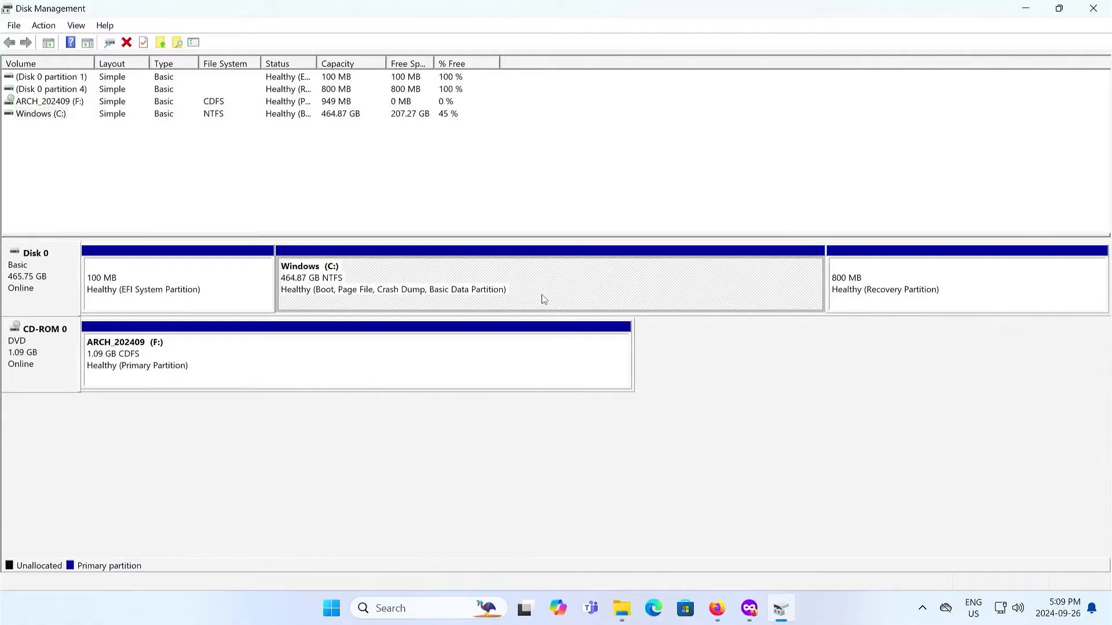
pyautogui.rightClick(542, 297)
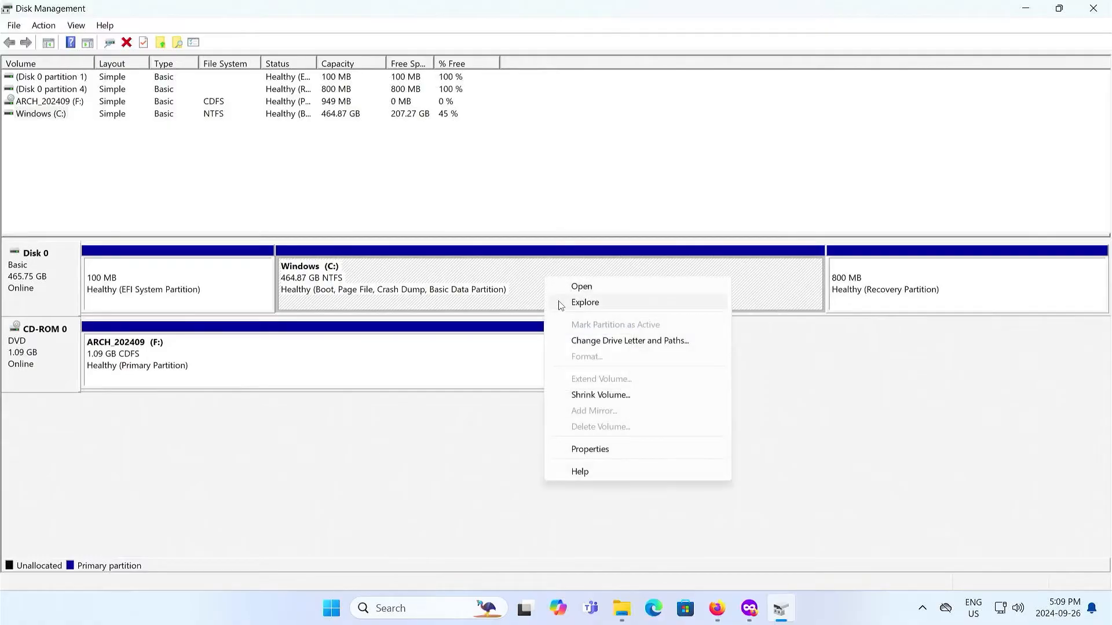
pyautogui.click(600, 395)
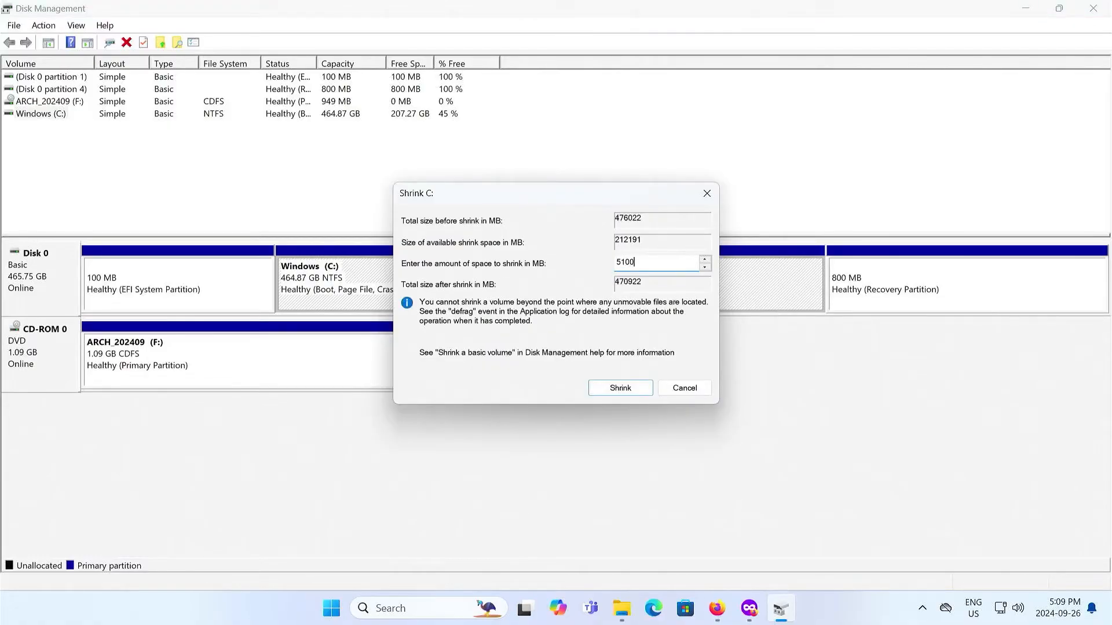
# - Shrink C:, then create a 1000 MB FAT32 simple volume labelled ISO in the unallocated space
pyautogui.click(619, 388)
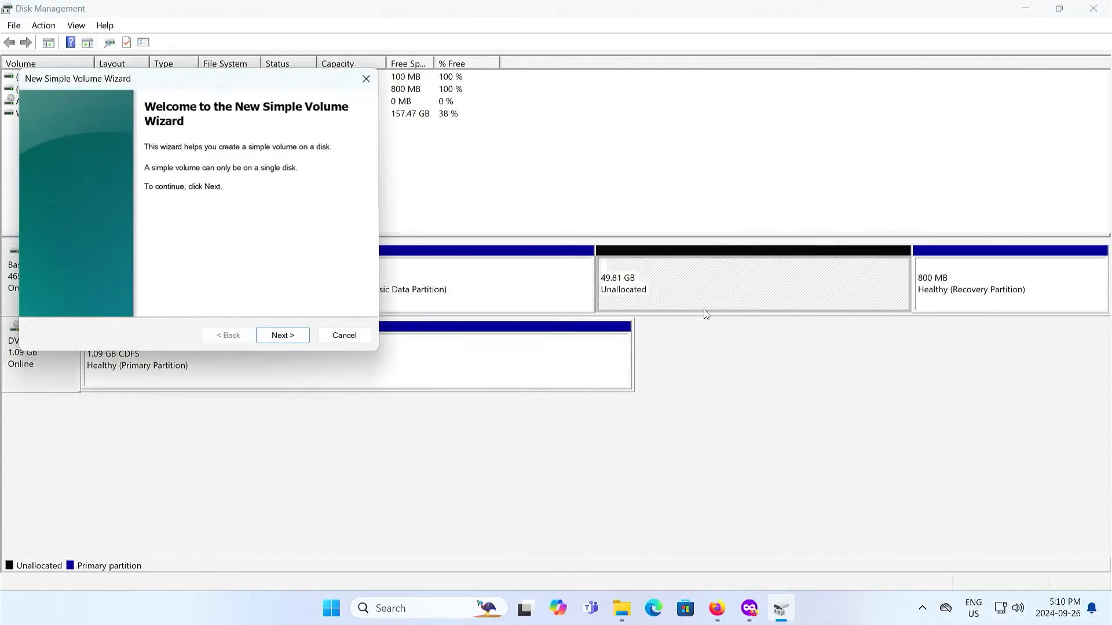
pyautogui.click(281, 335)
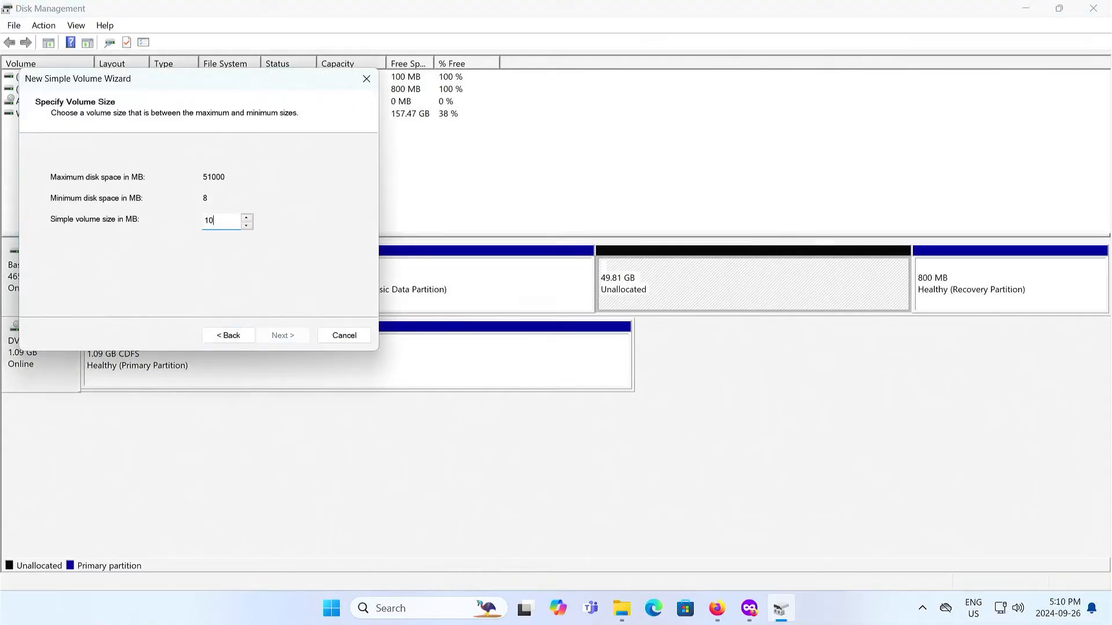
pyautogui.click(283, 334)
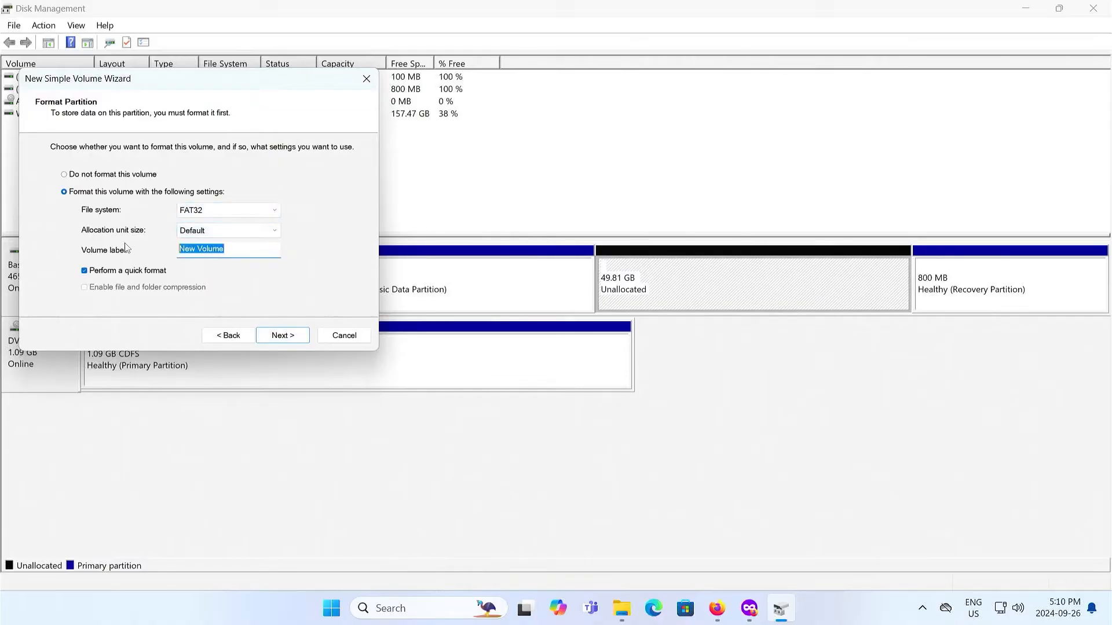
pyautogui.write('ISO')
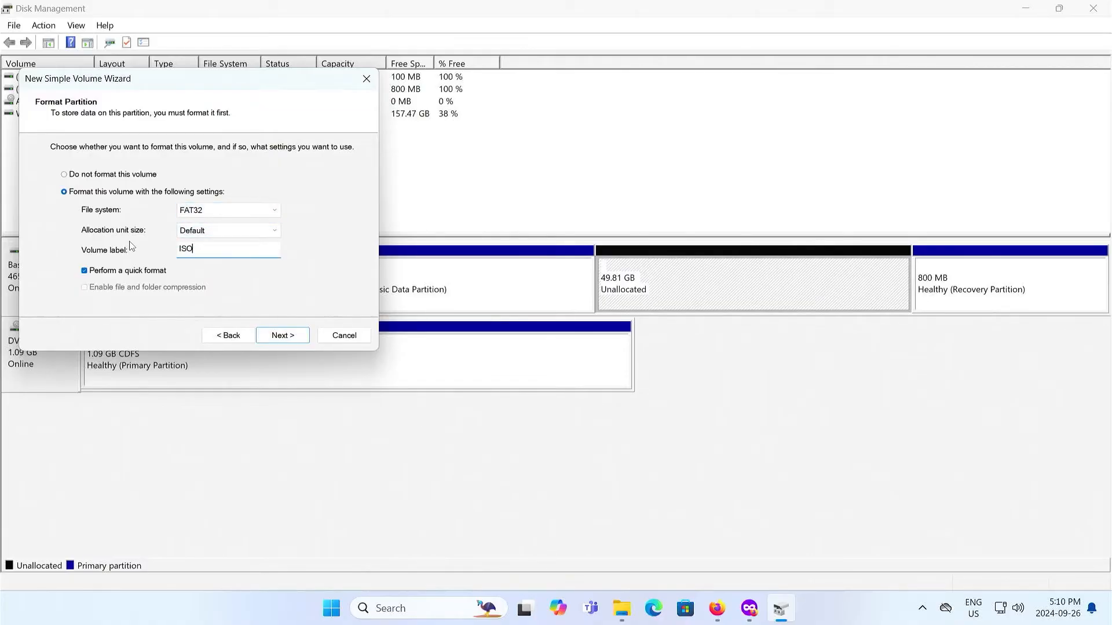
pyautogui.click(282, 335)
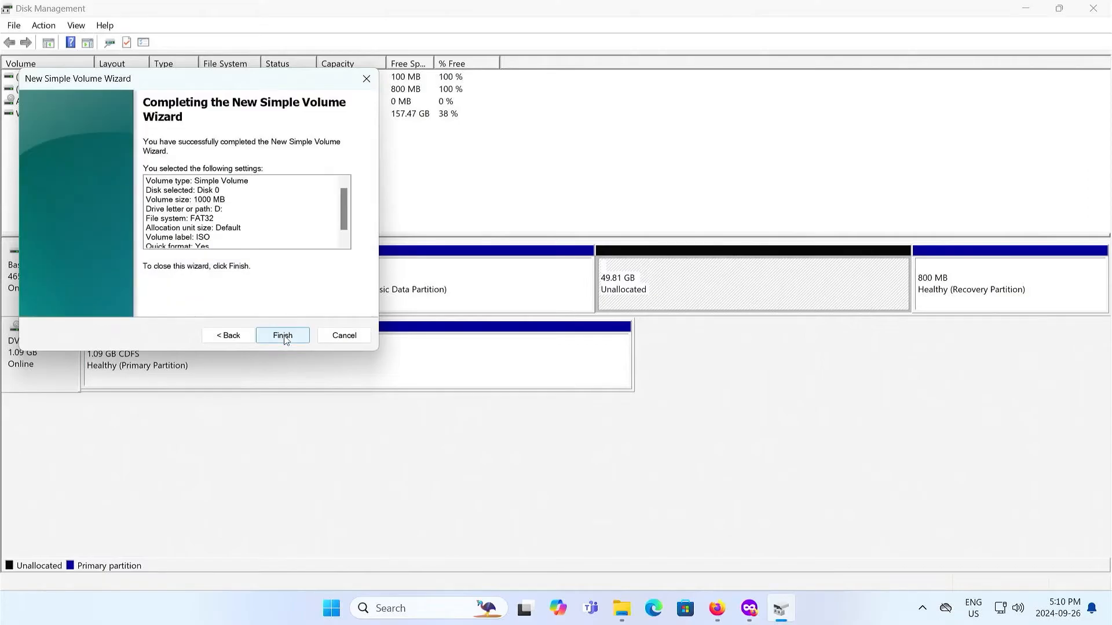
pyautogui.click(282, 336)
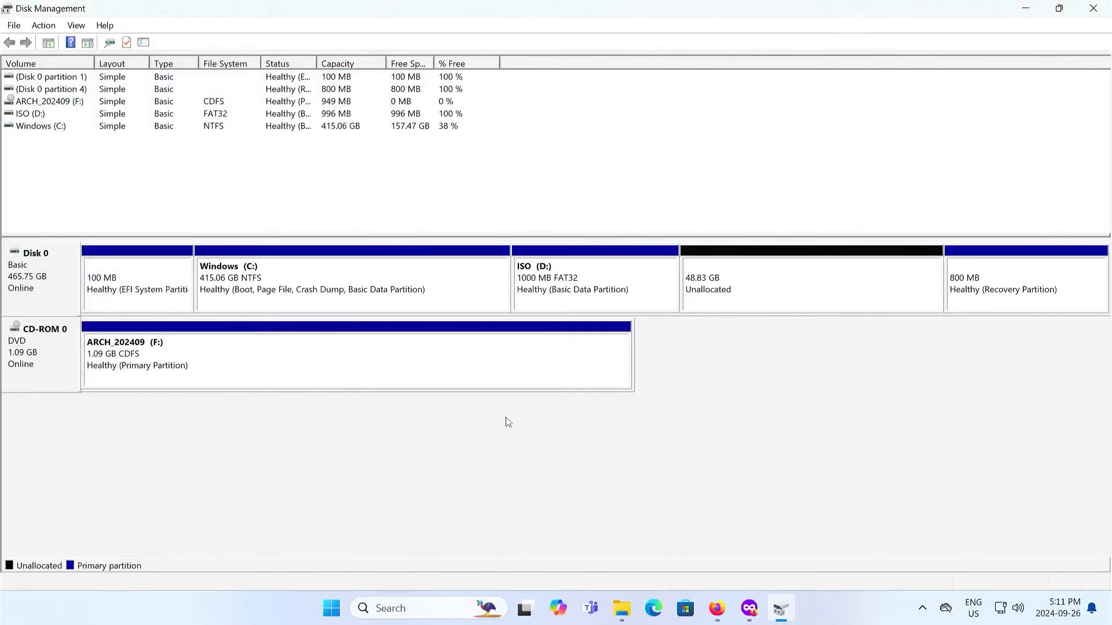
pyautogui.moveTo(157, 355)
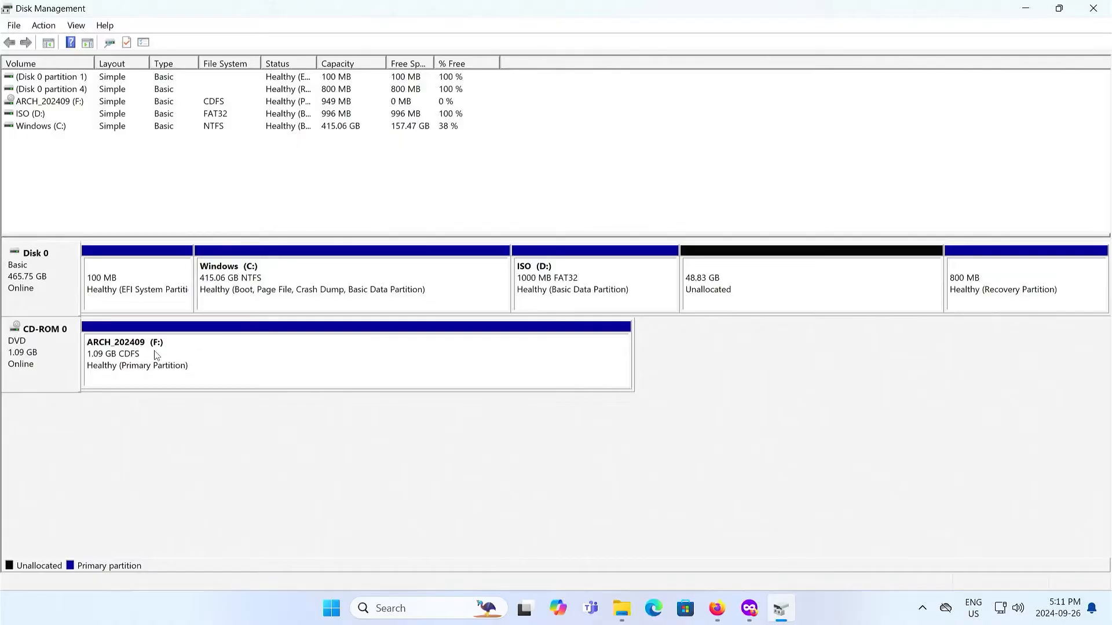
pyautogui.moveTo(578, 506)
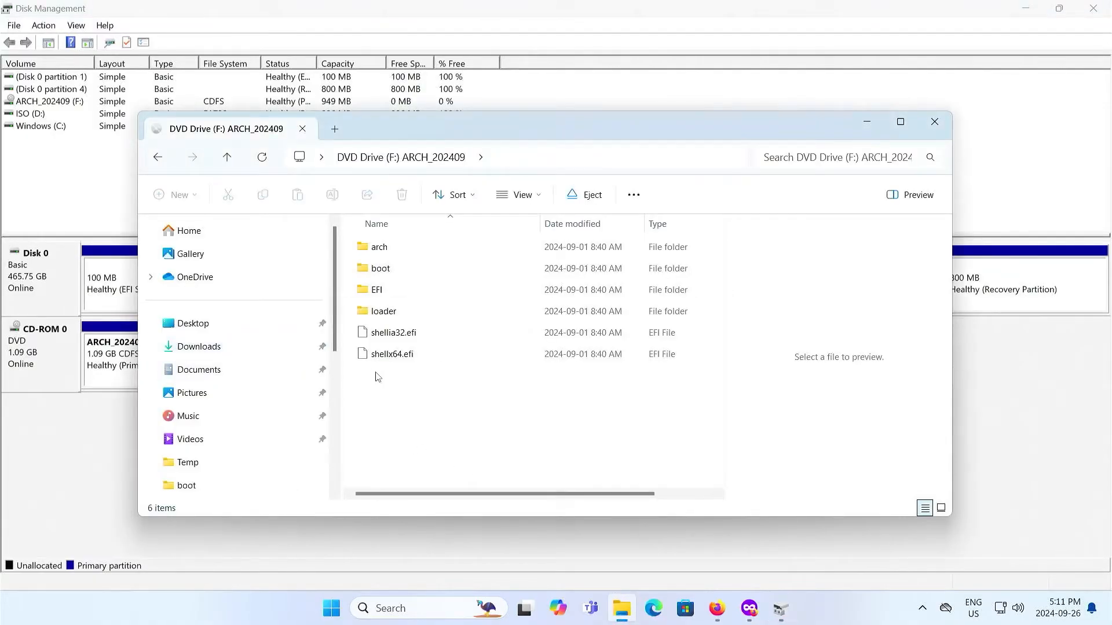
# - Paste the Arch ISO's files onto ISO (D:) via This PC, then eject the mounted Arch disc
pyautogui.click(191, 435)
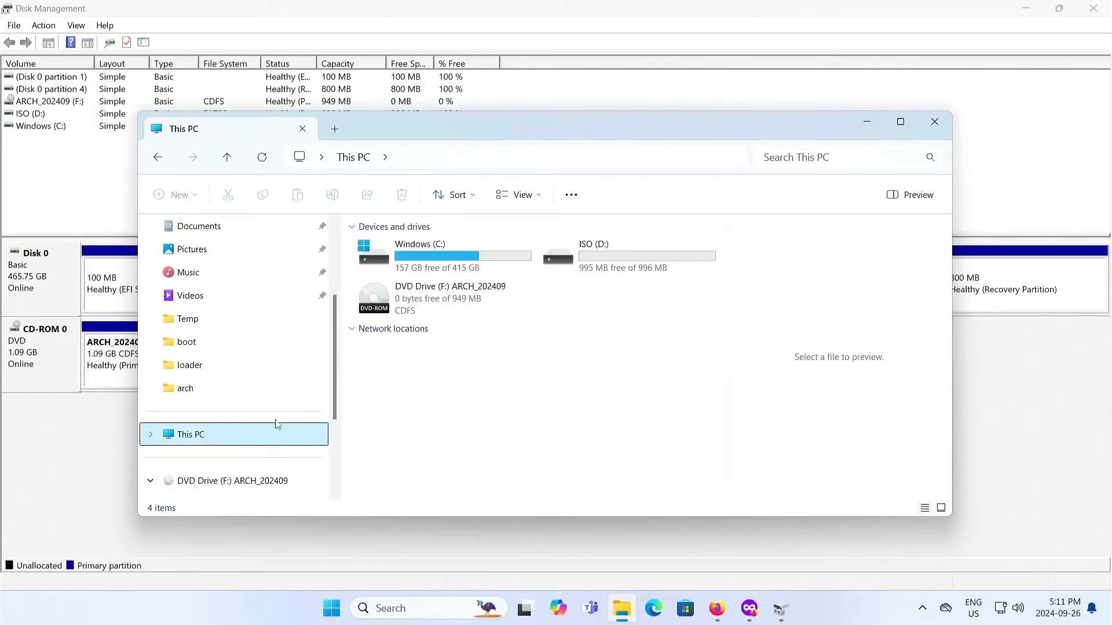
pyautogui.click(628, 255)
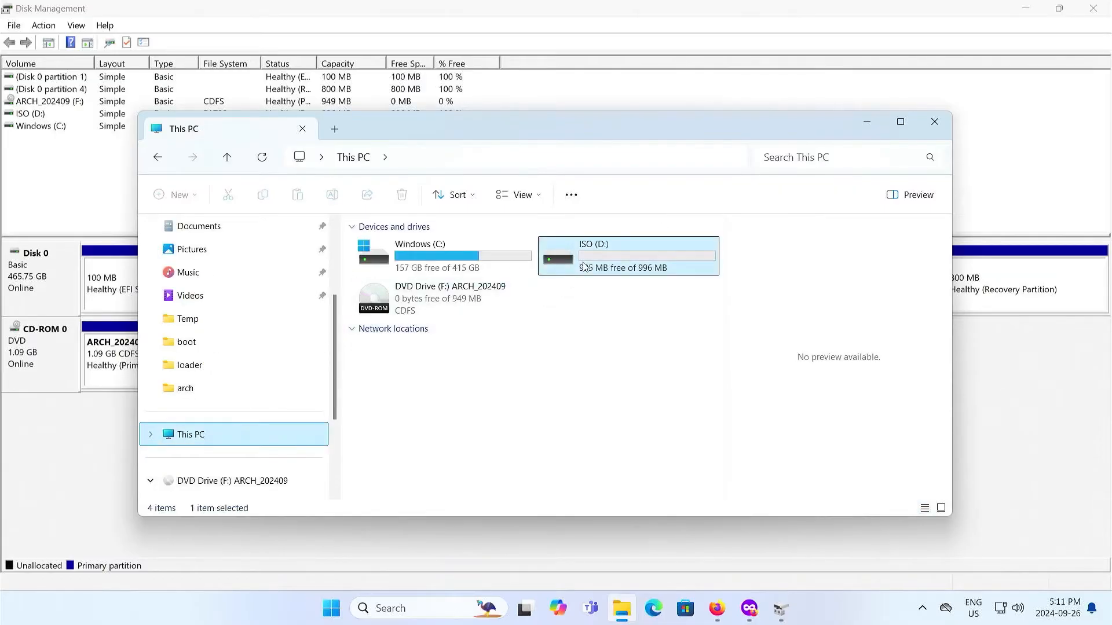
pyautogui.doubleClick(626, 254)
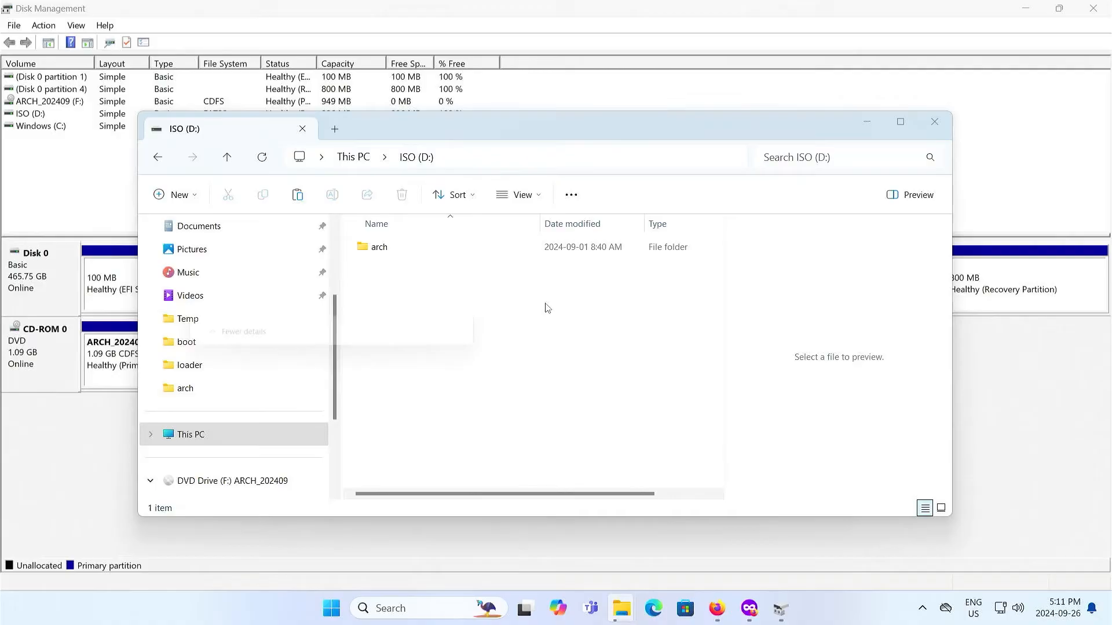
pyautogui.press('ctrl+a')
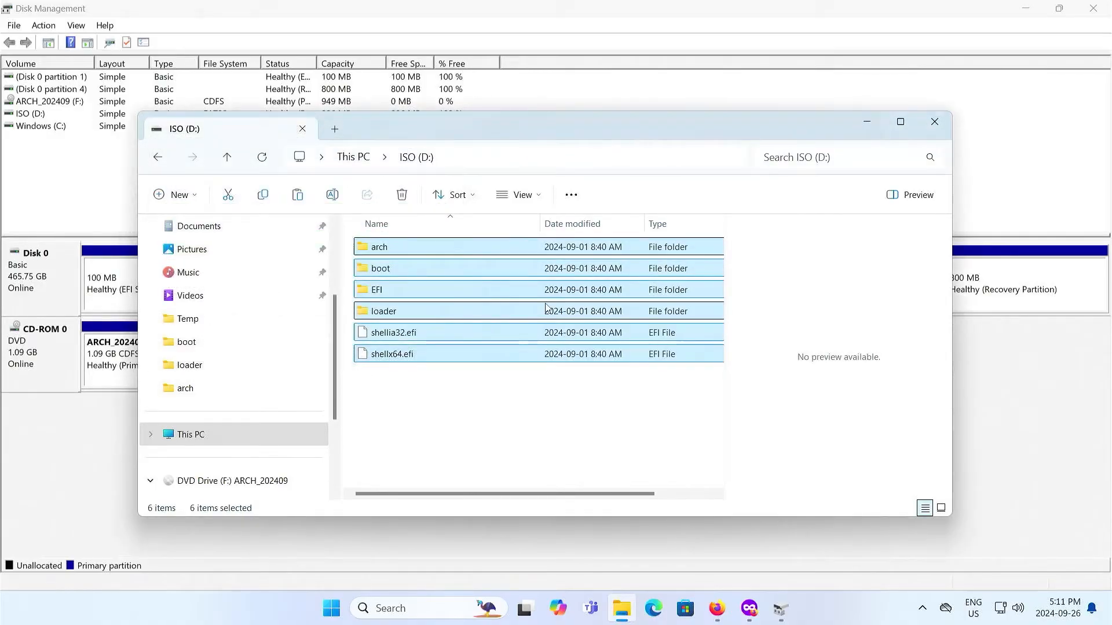
pyautogui.click(934, 122)
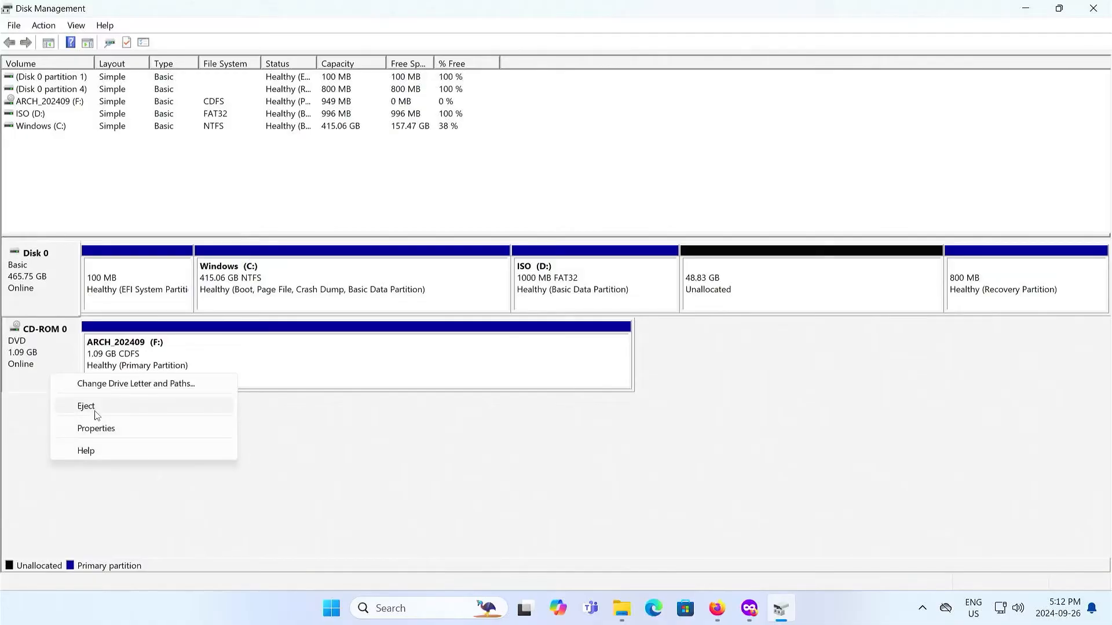
pyautogui.click(86, 406)
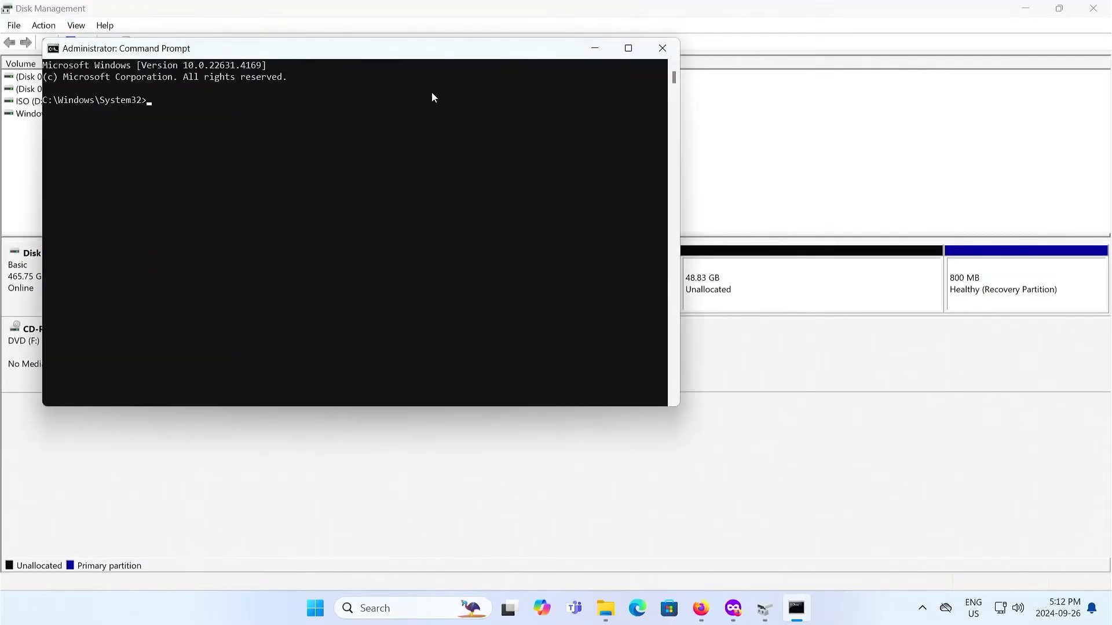
# - In diskpart select disk 0, partition 5 and set id=c12a7328-f81f-11d2-ba4b-00a0c93ec93b for an EFI System Partition
pyautogui.write('diskpart')
pyautogui.write('sel disk')
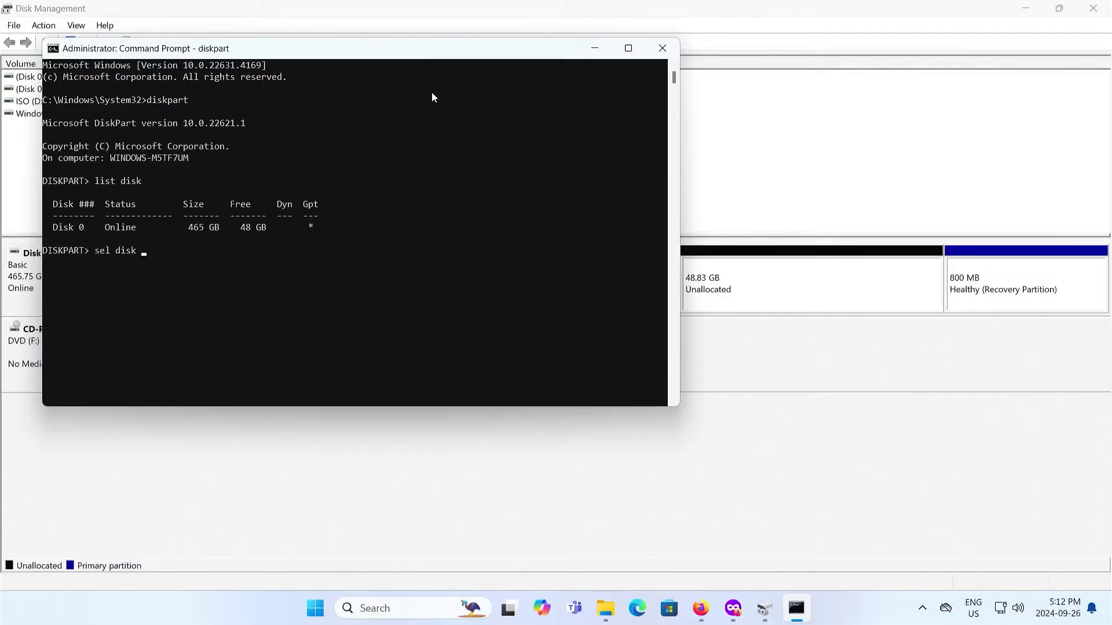
pyautogui.write('0')
pyautogui.write('list part')
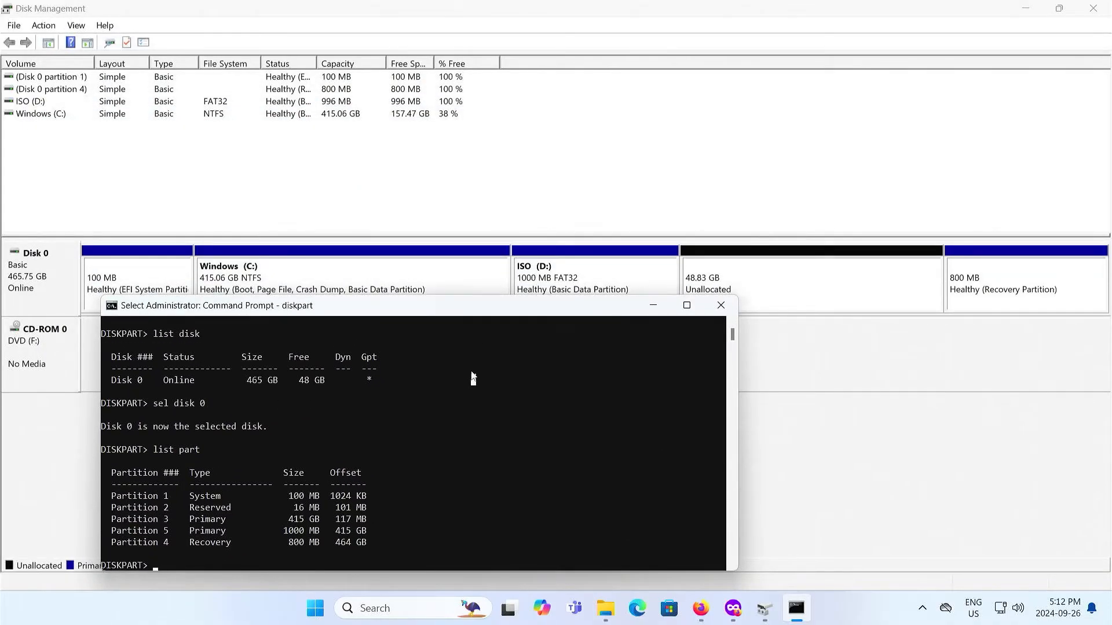
pyautogui.write('sel part 5')
pyautogui.write('set')
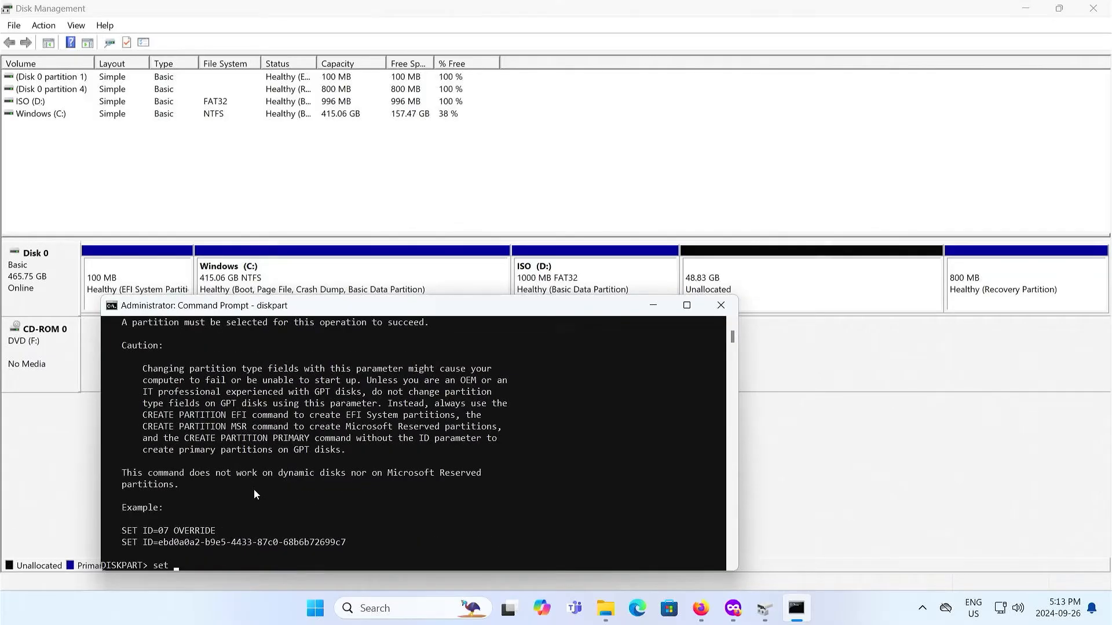
pyautogui.write('id=')
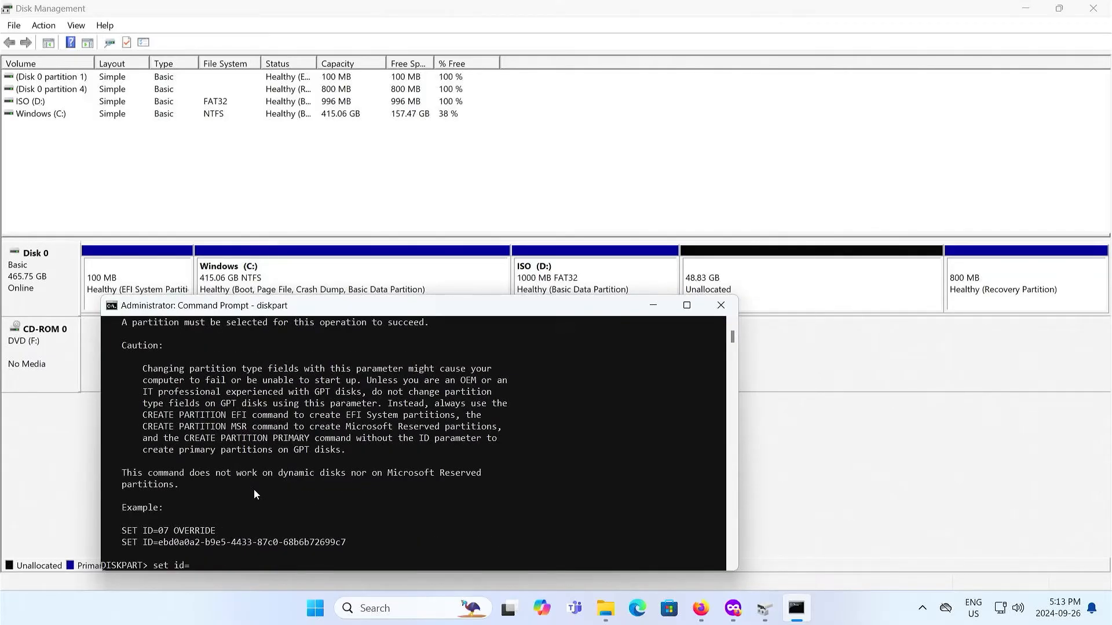
pyautogui.write('c12a7328-f81f-11d2-ba4b-00a0c93ec93b')
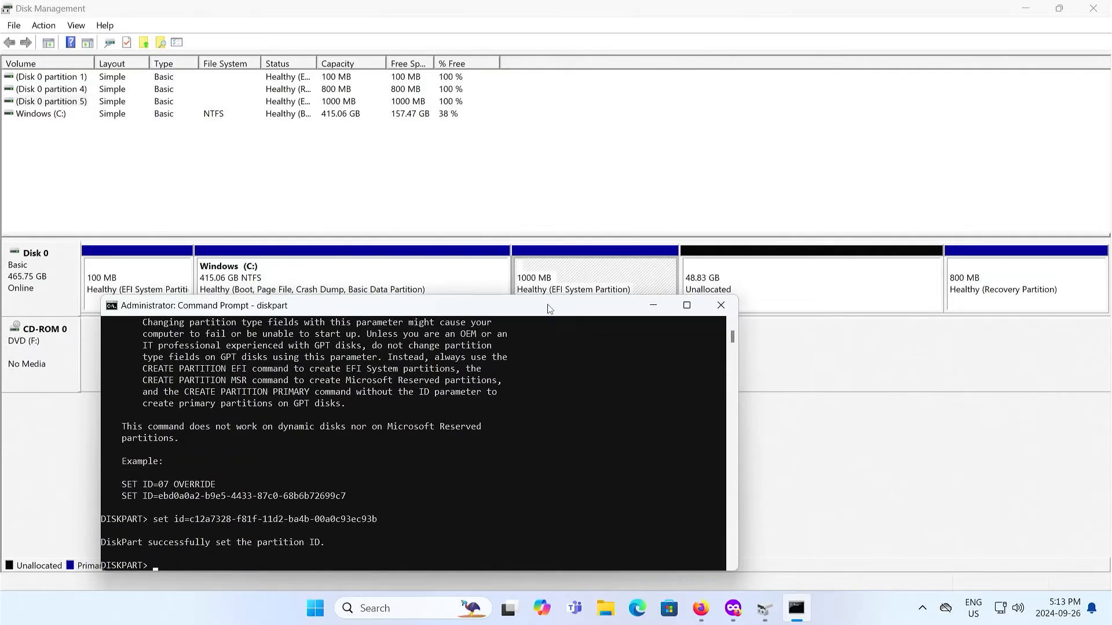
pyautogui.moveTo(398, 541)
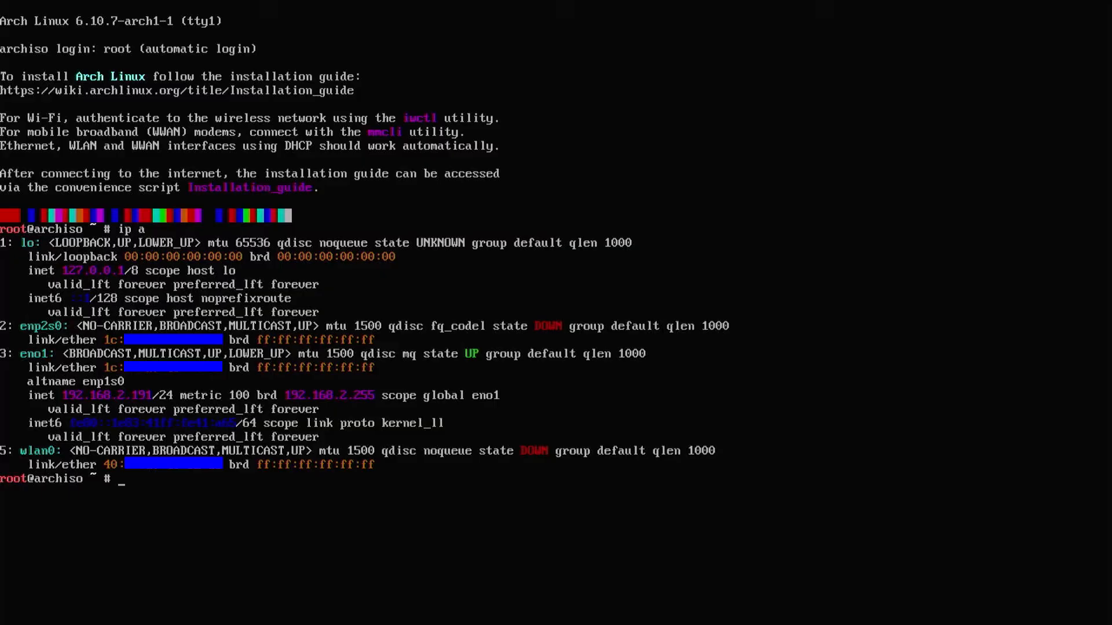
# - Ping 1.1.1.1 to confirm internet access, then begin an ip link set command for the interface
pyautogui.write('ping 1.1.1.1')
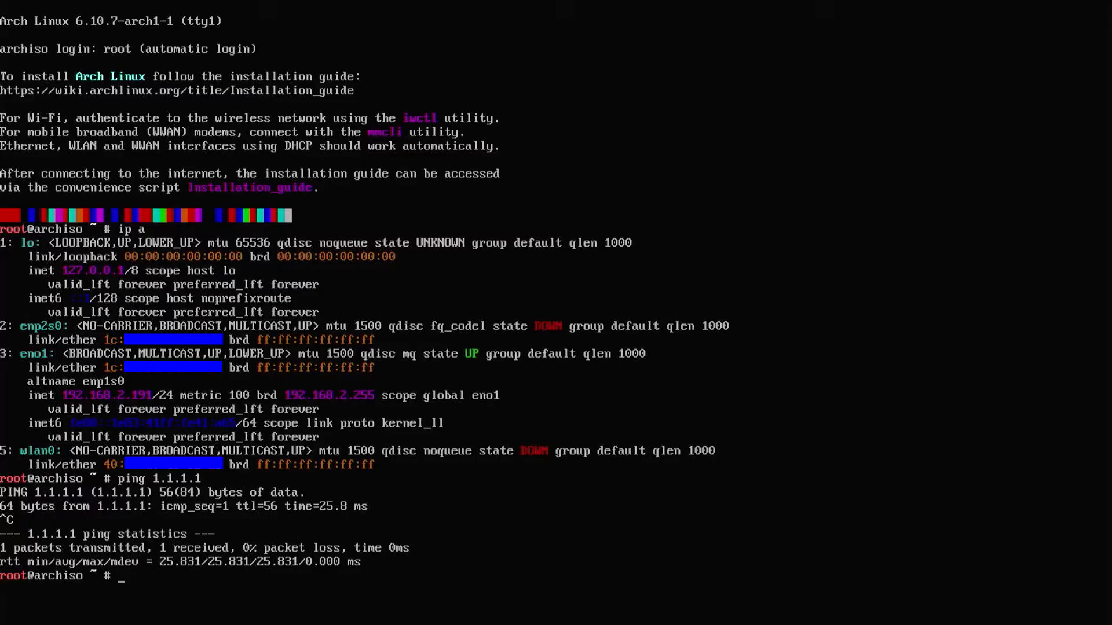
pyautogui.write('ip link set en')
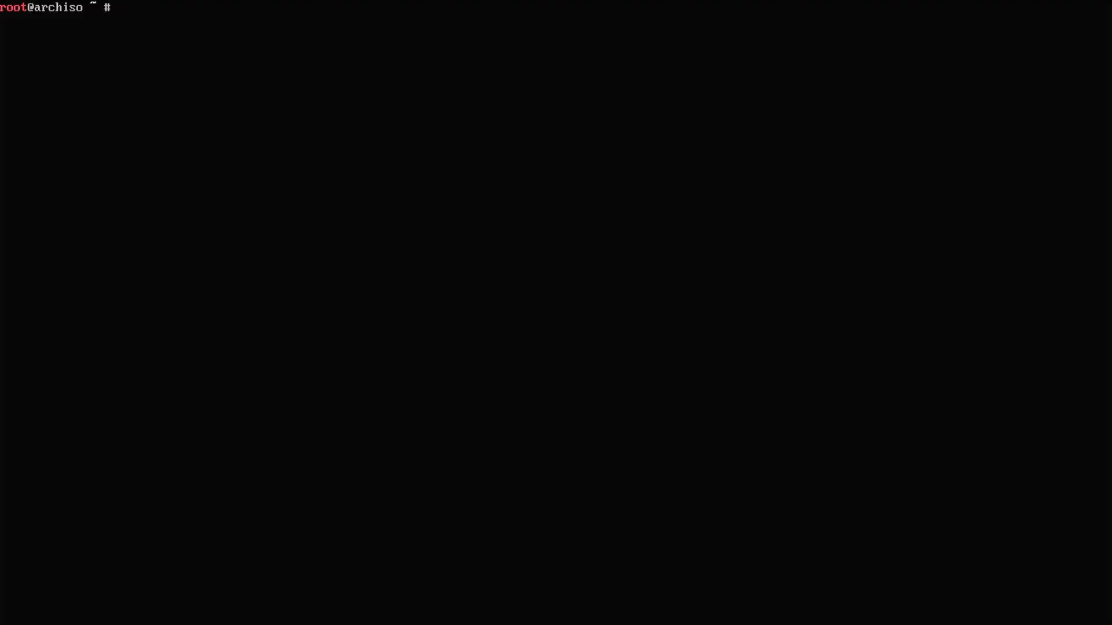
# - List iwctl devices and set wlan0's Powered property on
pyautogui.write('iwctl device list')
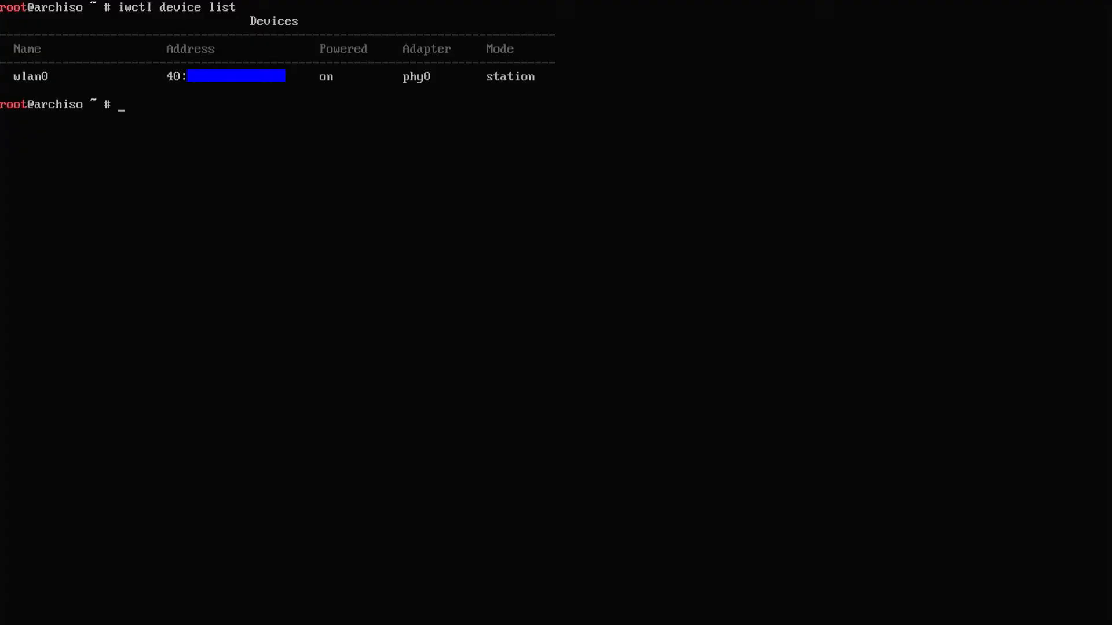
pyautogui.write('iwctl device w')
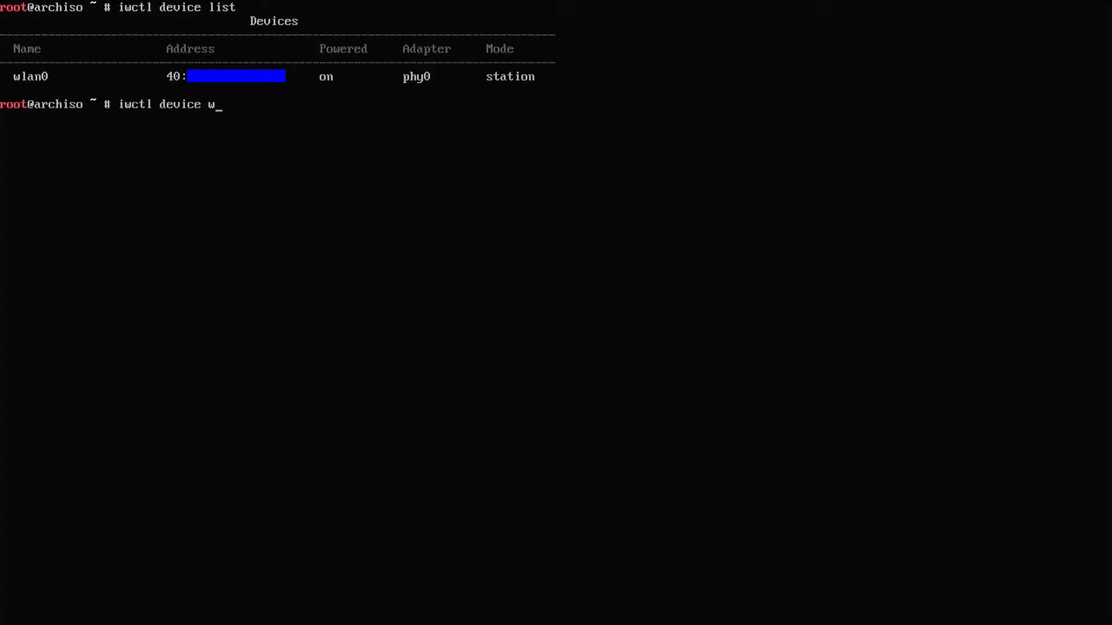
pyautogui.write('lan set-property Powered off')
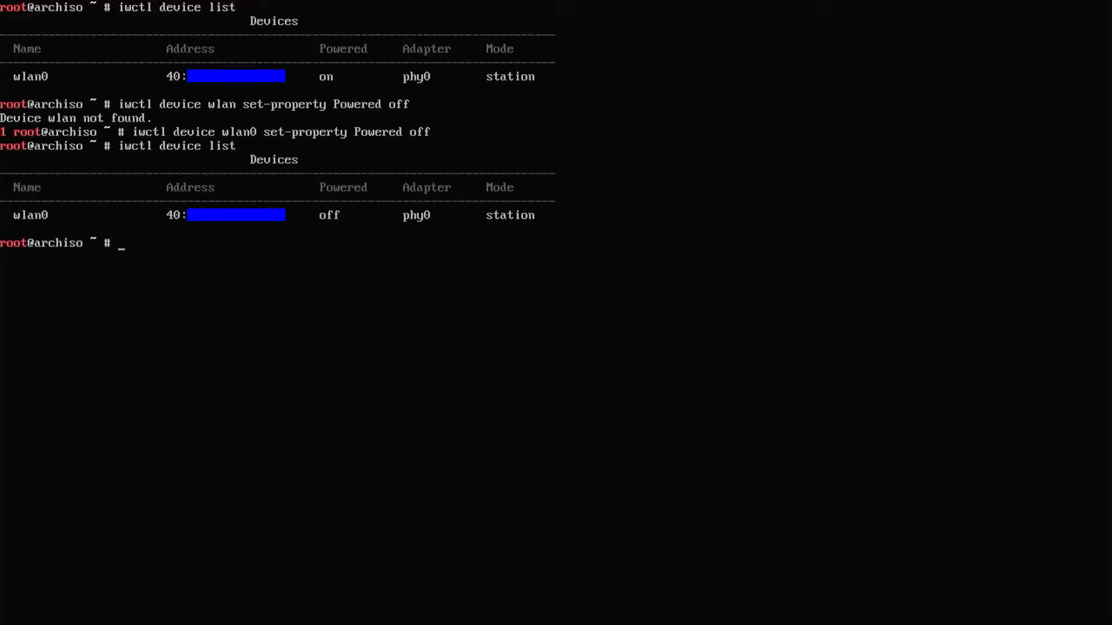
pyautogui.write('iwctl device wlan0 set-property Powered off')
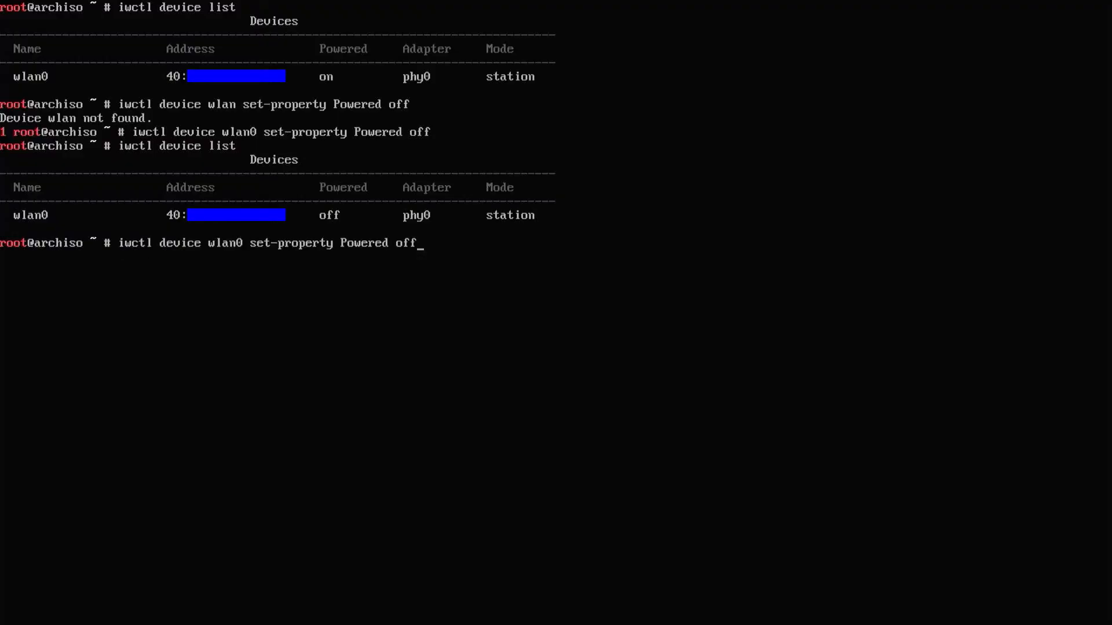
pyautogui.press('BackSpace')
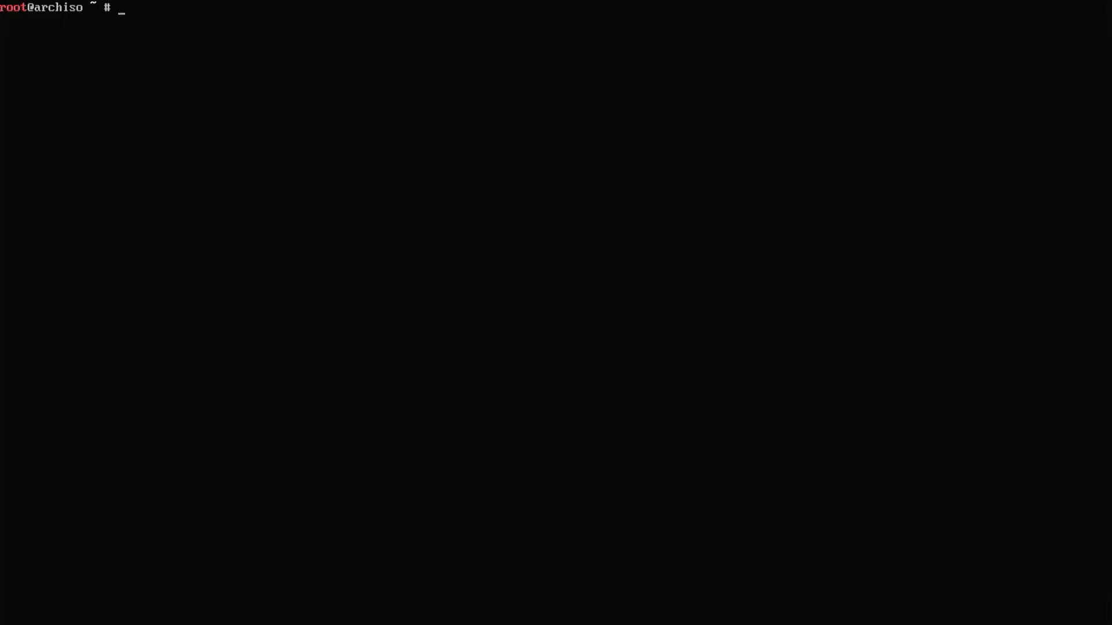
# - Scan with station wlan0, connect to kmdtechyt with its passphrase, and confirm with a ping to 1.1.1.1
pyautogui.write('iwctl station wlan0 scan')
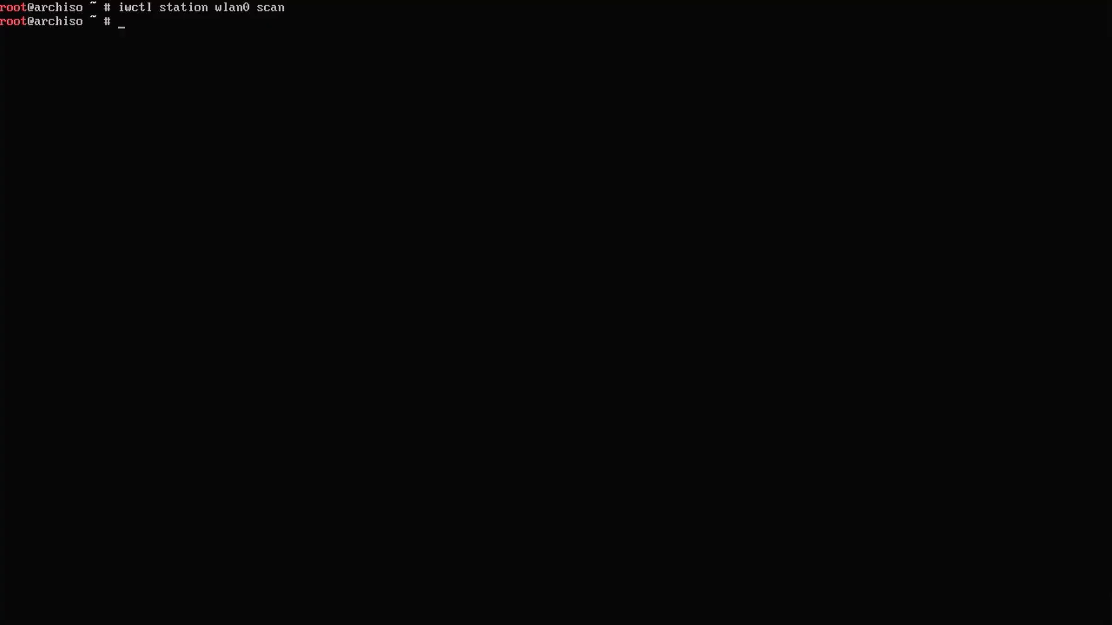
pyautogui.write('iwctl station wlan0 get-networks')
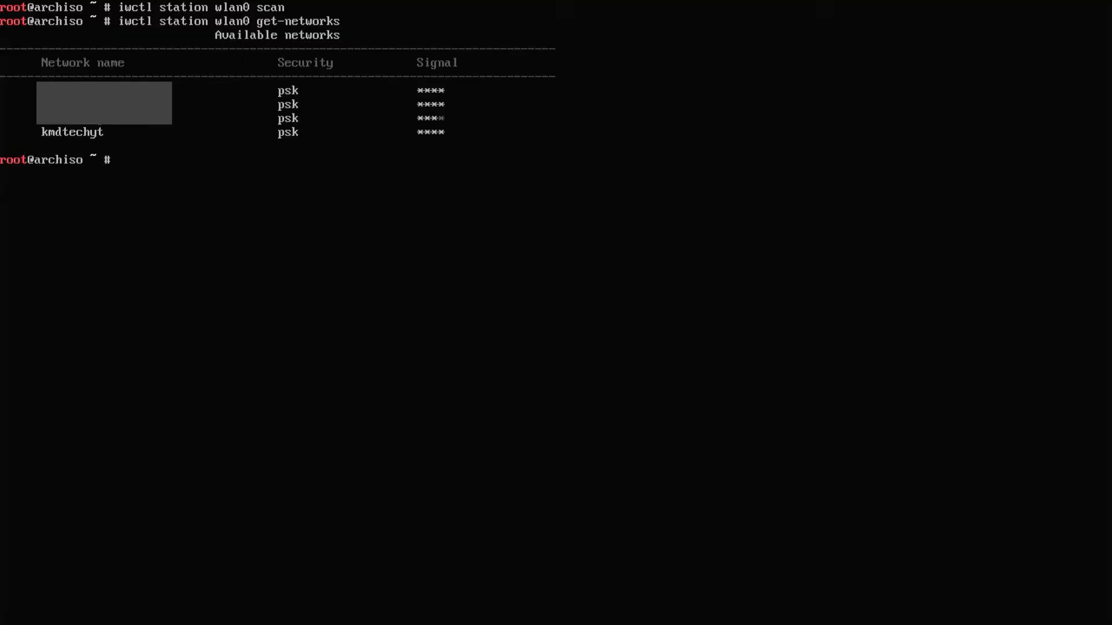
pyautogui.write('iwc')
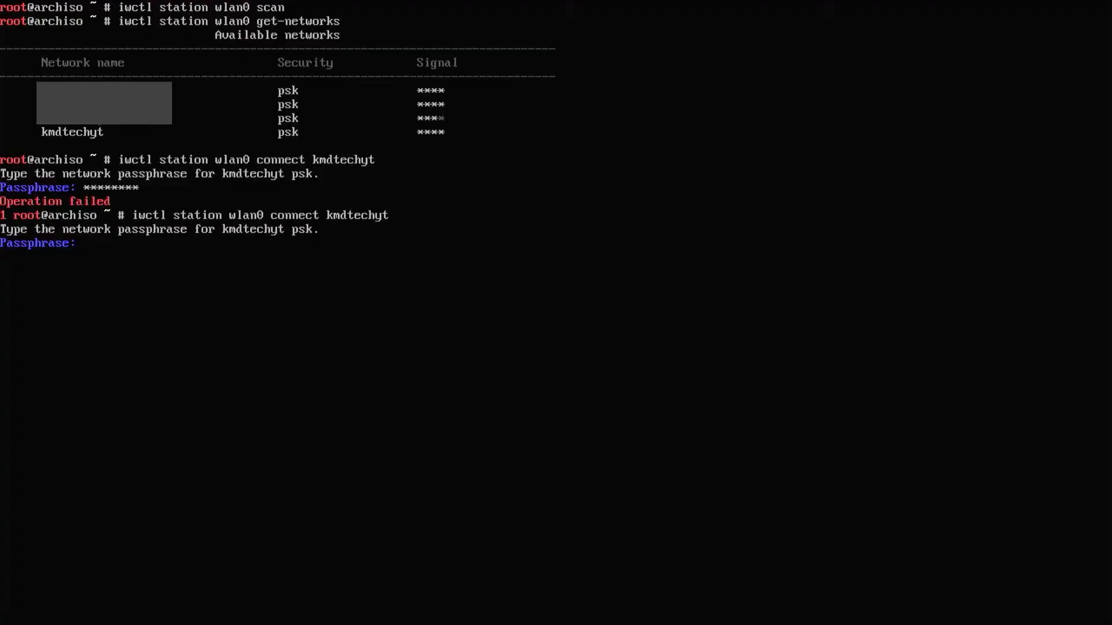
pyautogui.write('****')
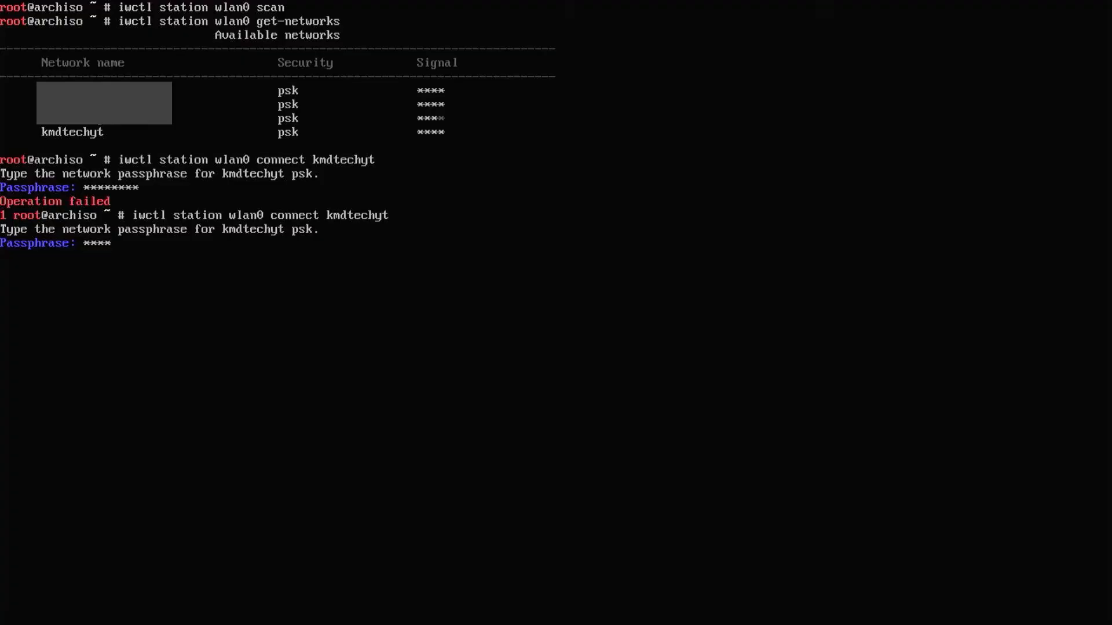
pyautogui.write('****')
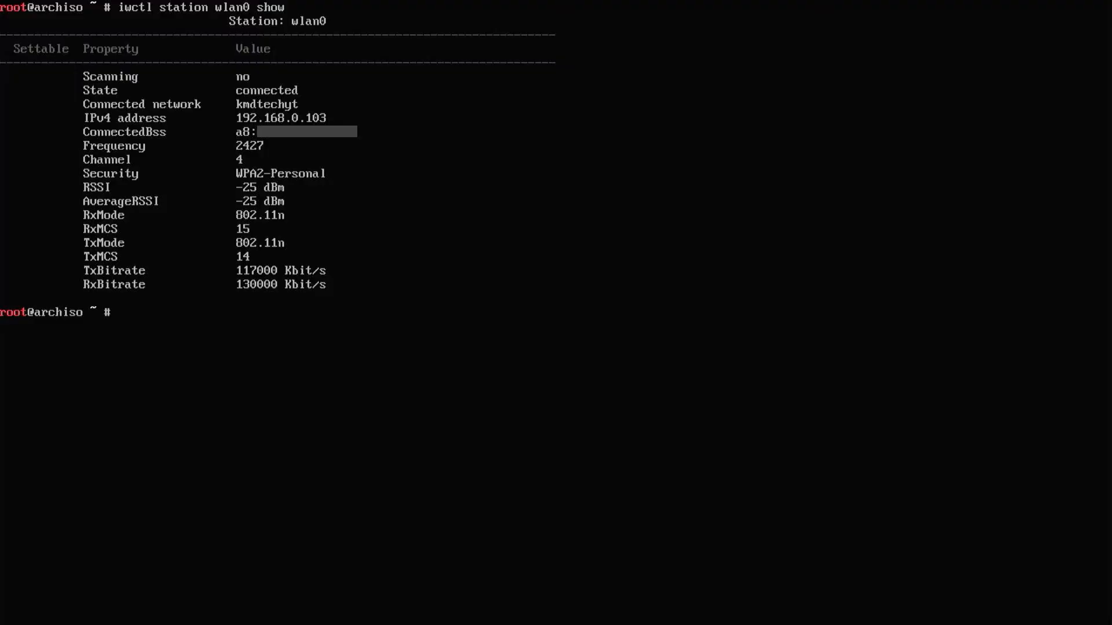
pyautogui.write('ping 1.1.1.1')
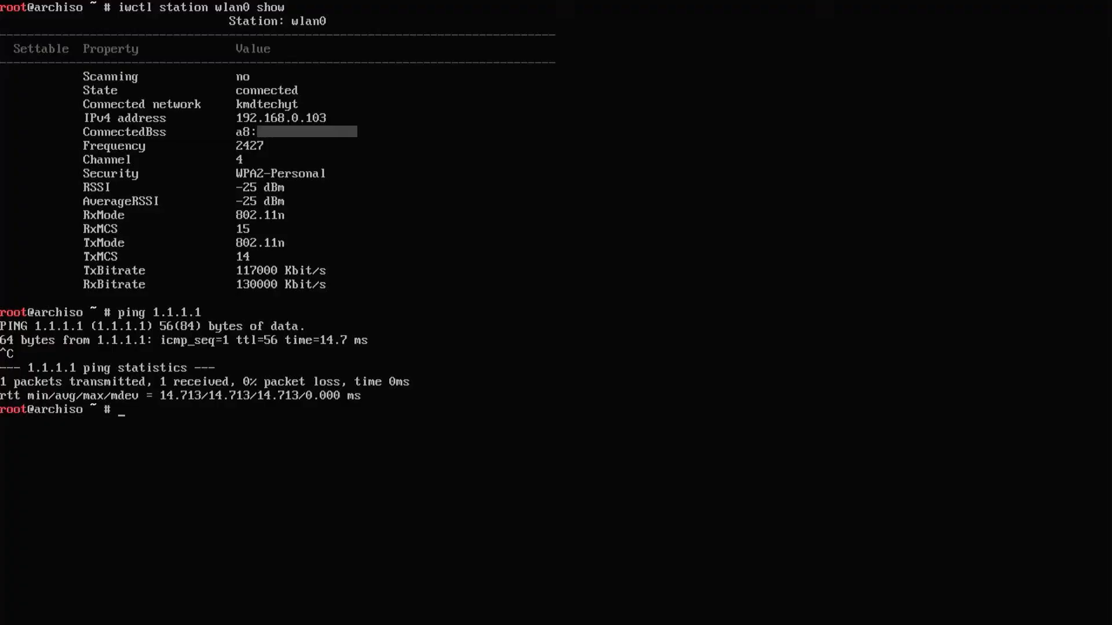
pyautogui.write('clear')
pyautogui.write('fdisk -l')
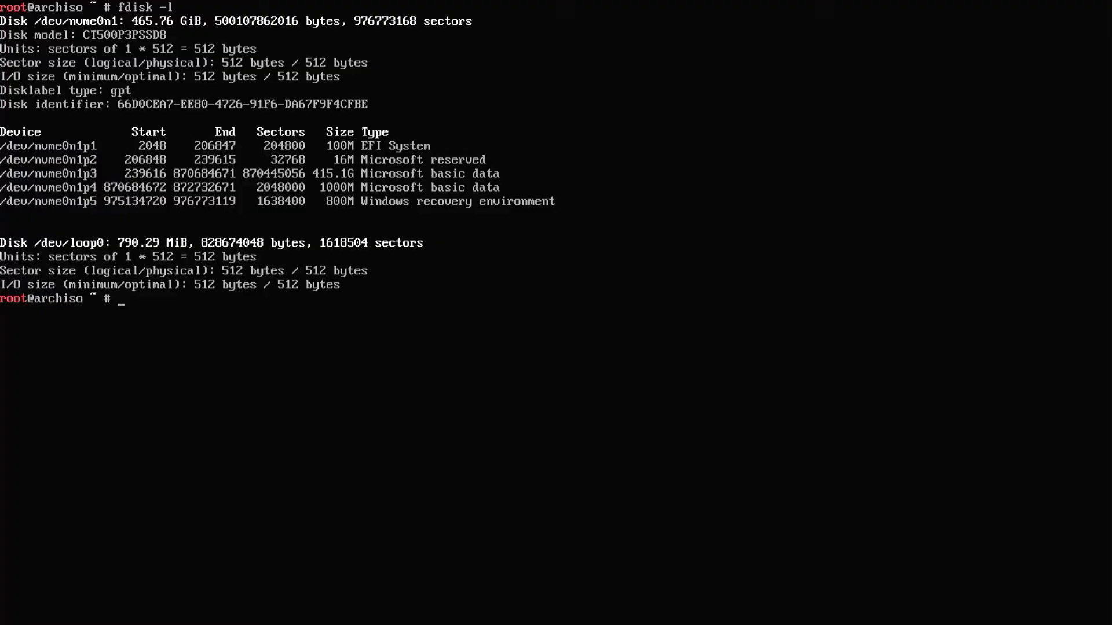
# - In fdisk on /dev/nvme0n1 add a +512M partition and a default-size 48.3 GiB partition, then write the table
pyautogui.write('fdisk /dev/nvme0n1')
pyautogui.write('p')
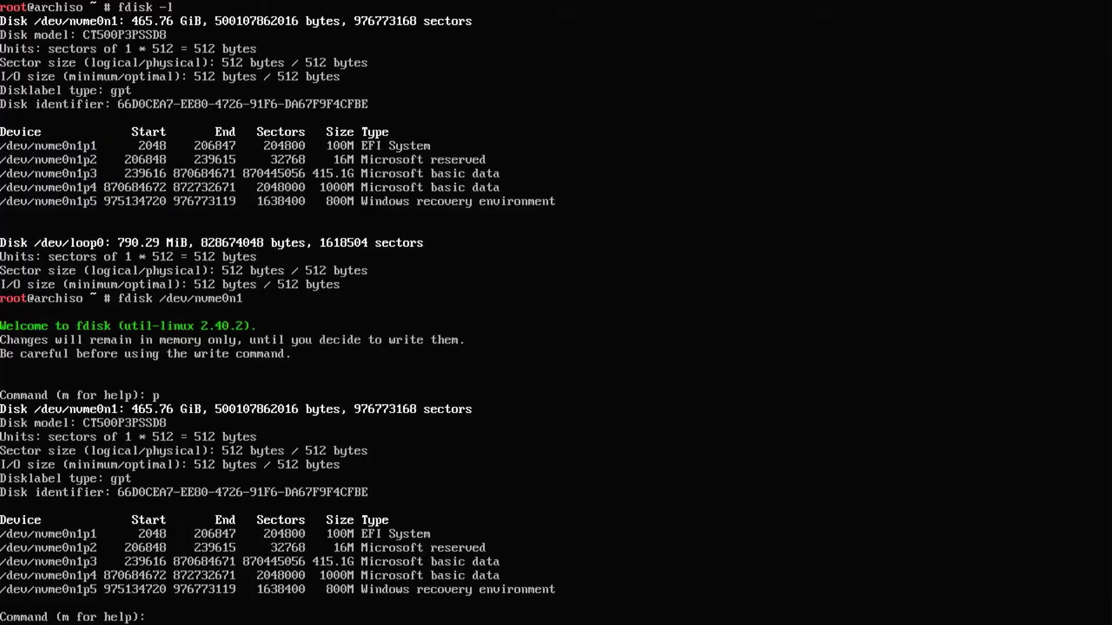
pyautogui.write('n')
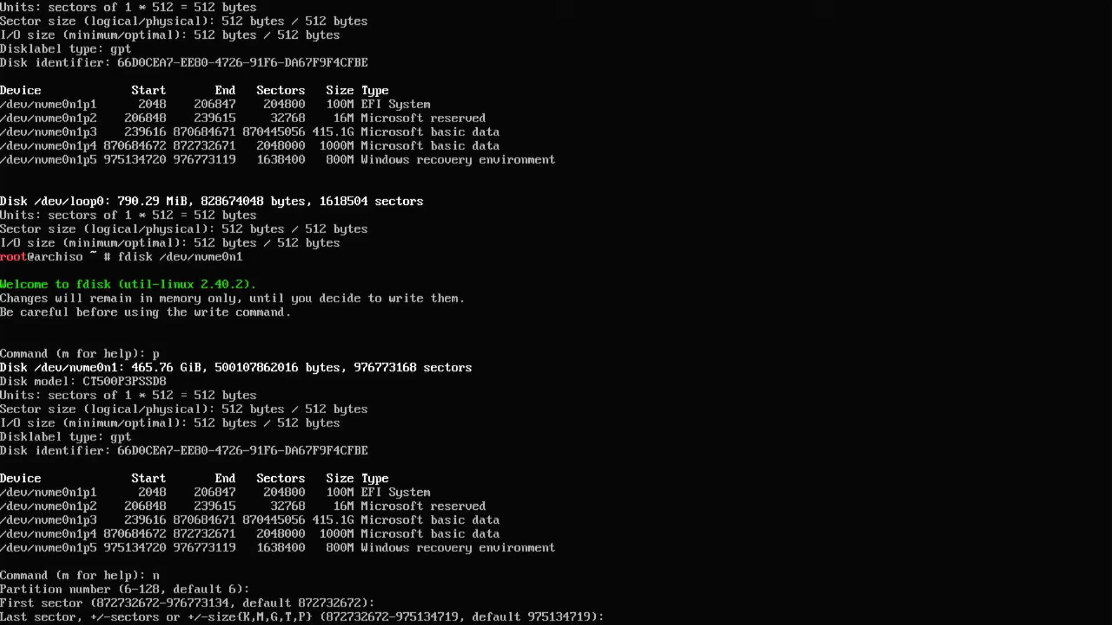
pyautogui.write('+512M')
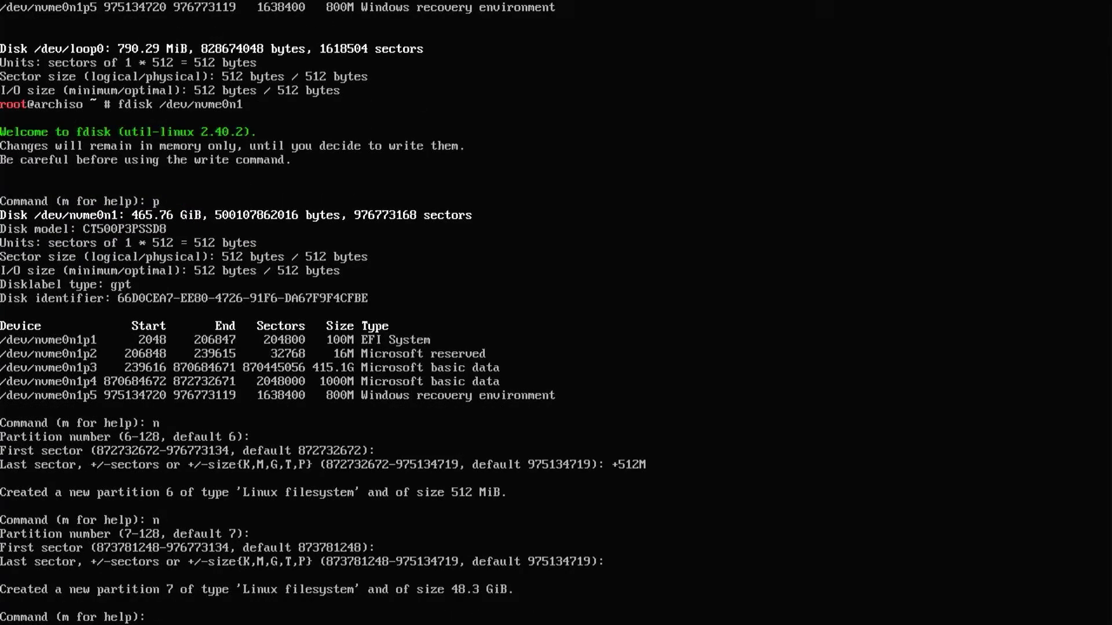
pyautogui.write('w')
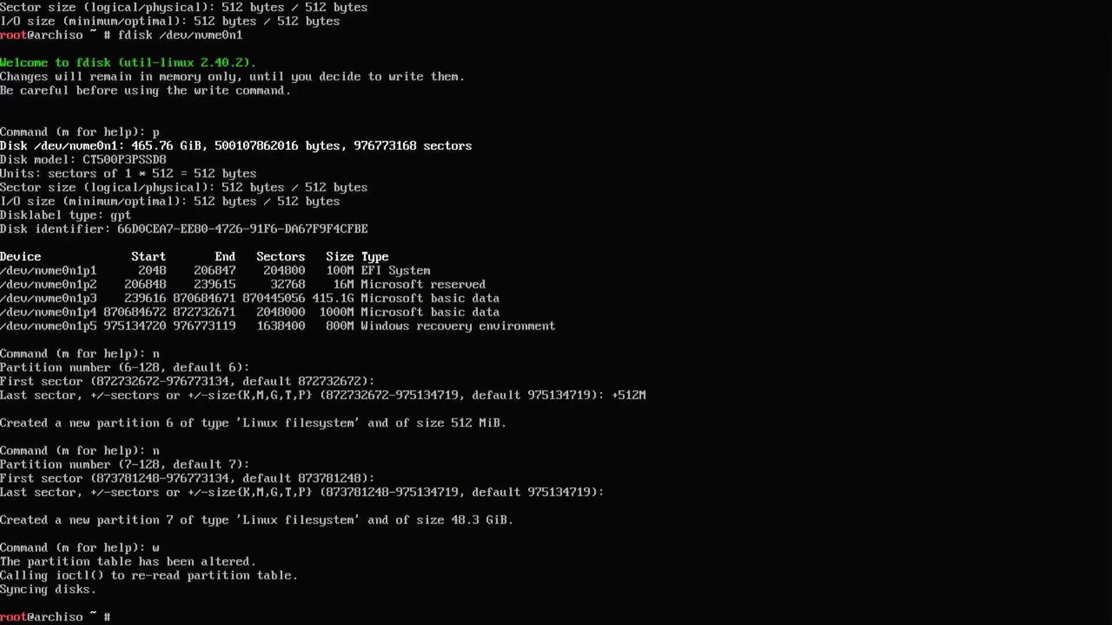
# - Run archinstall, assign fat32 /boot to the 536 MB partition and ext4 / to the 51 GB one, and confirm the layout
pyautogui.write('archinstall')
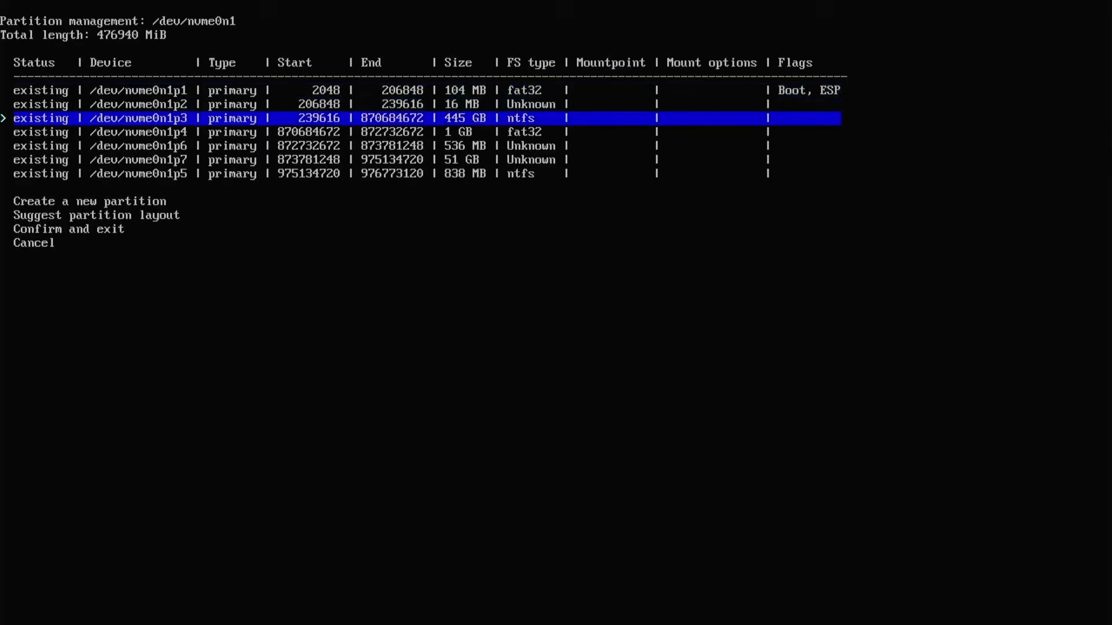
pyautogui.press('Down')
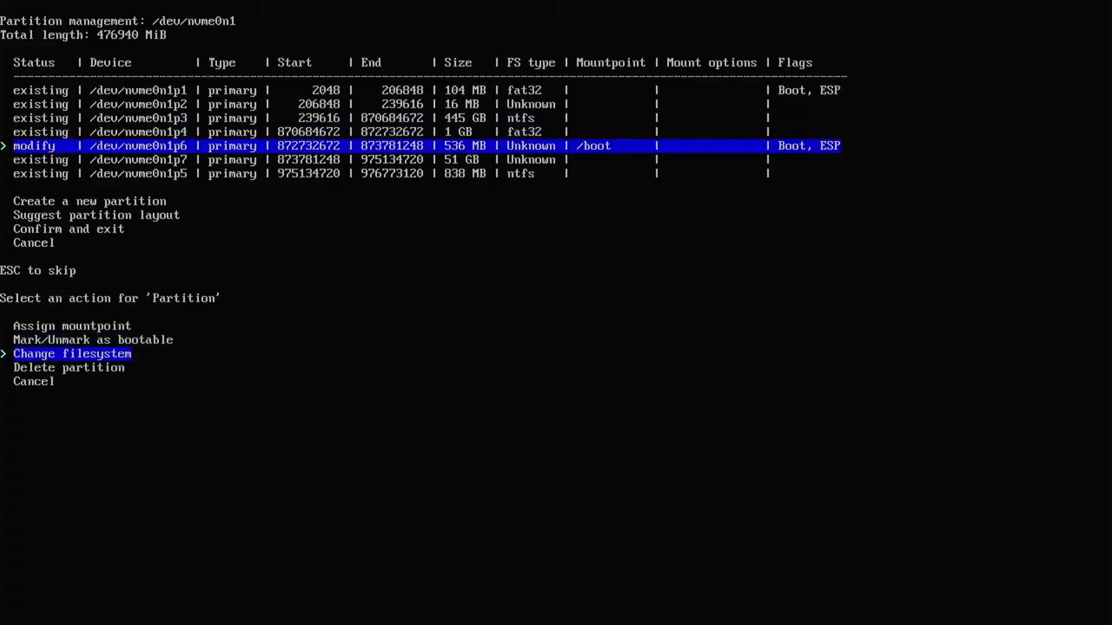
pyautogui.click(74, 353)
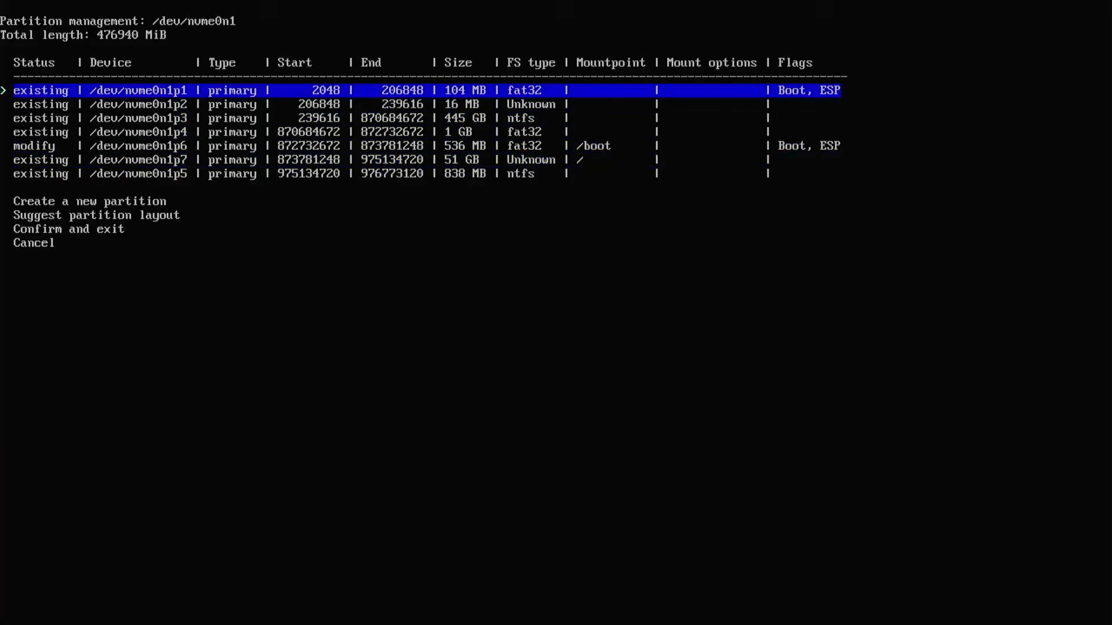
pyautogui.press('Down')
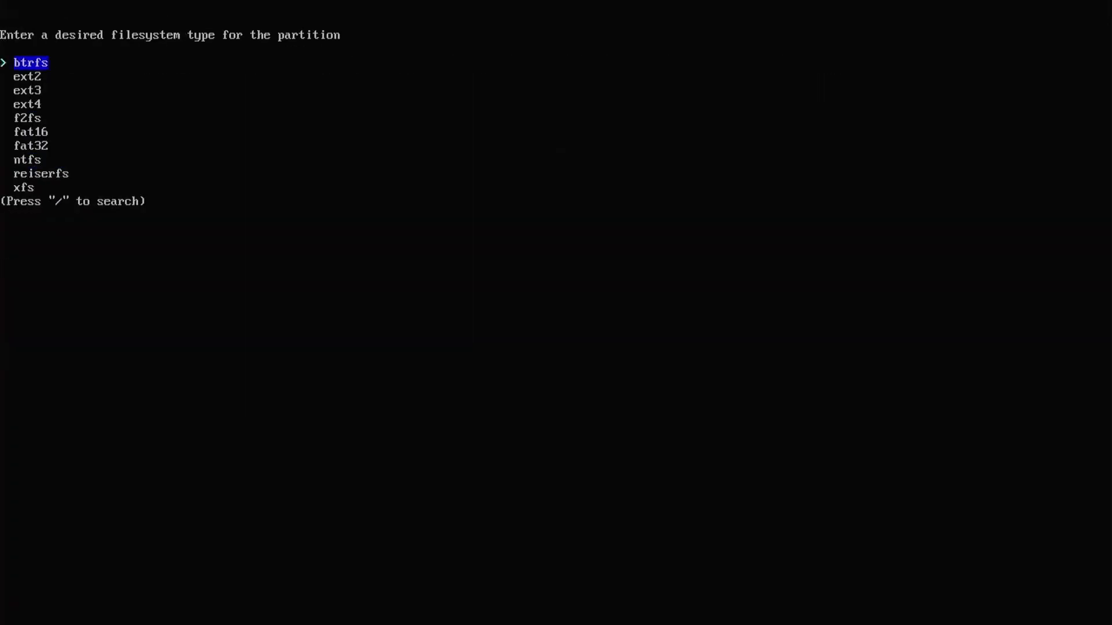
pyautogui.press('enter')
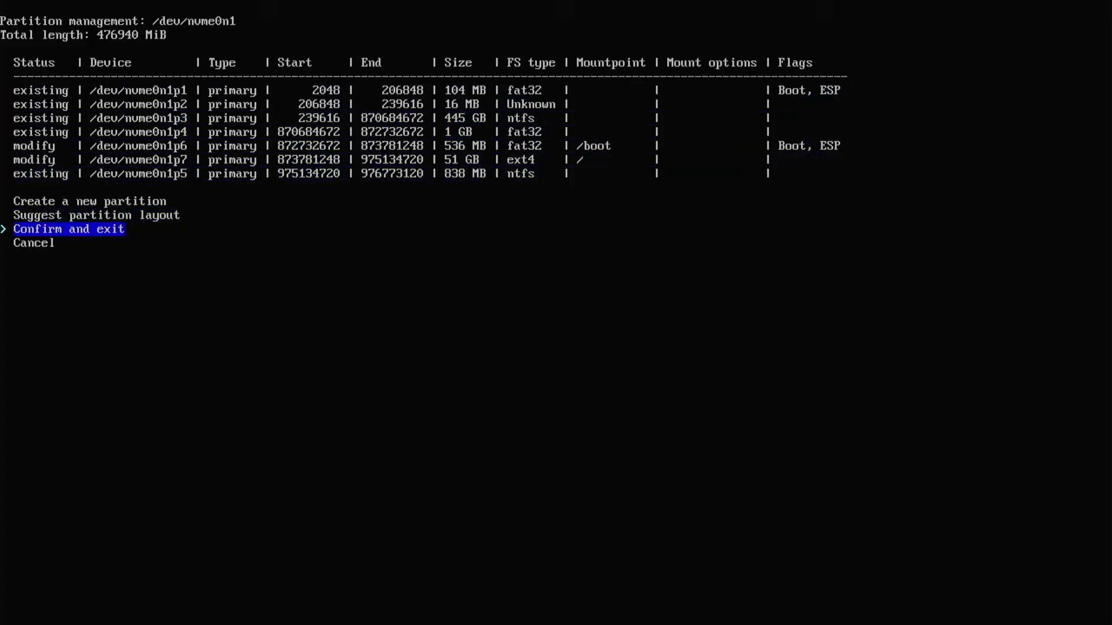
pyautogui.click(68, 229)
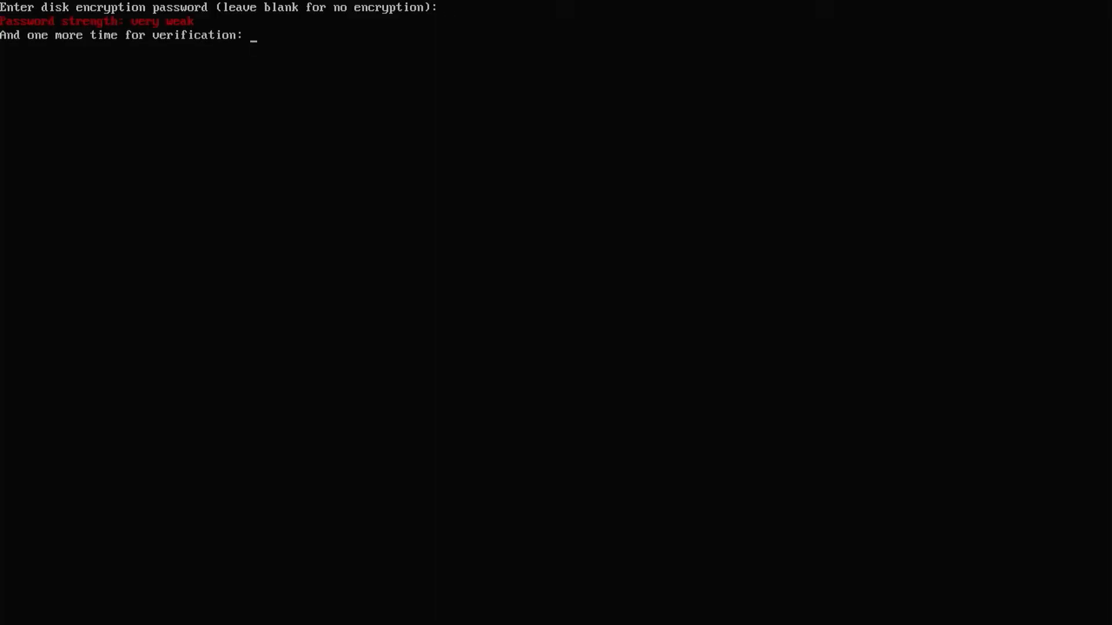
# - Enable LUKS disk encryption with a password and choose GRUB as the bootloader
pyautogui.press('Return')
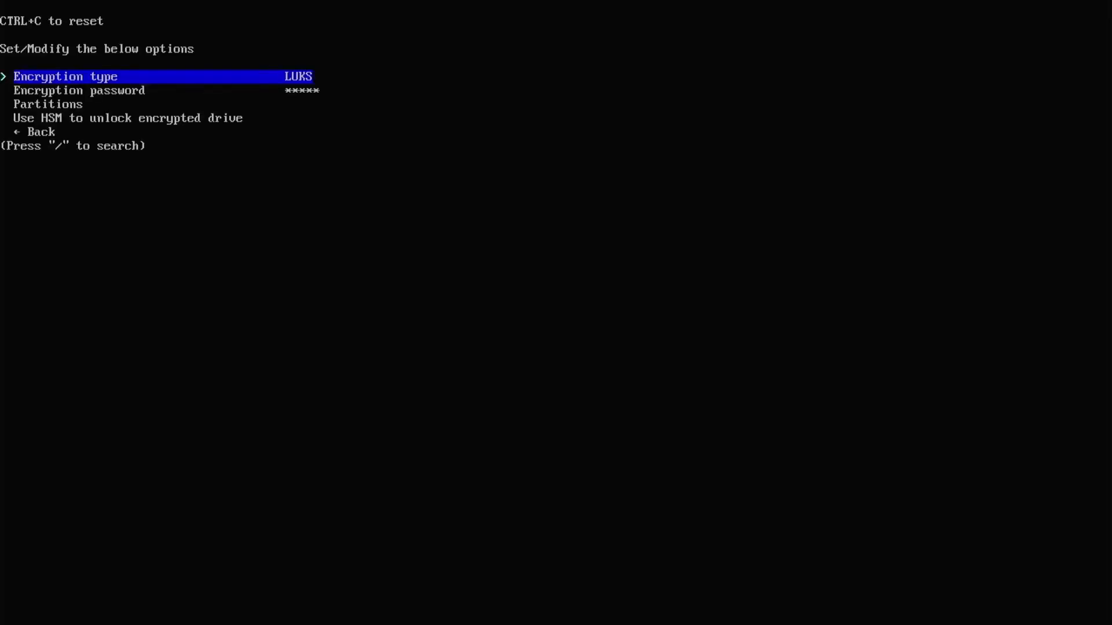
pyautogui.press('Down')
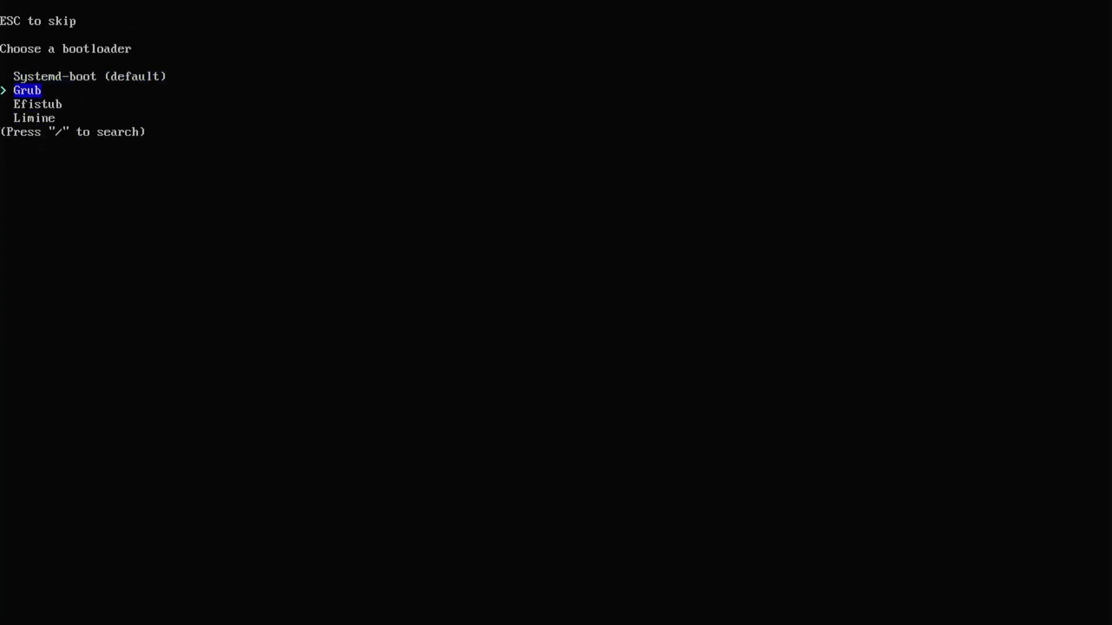
pyautogui.press('enter')
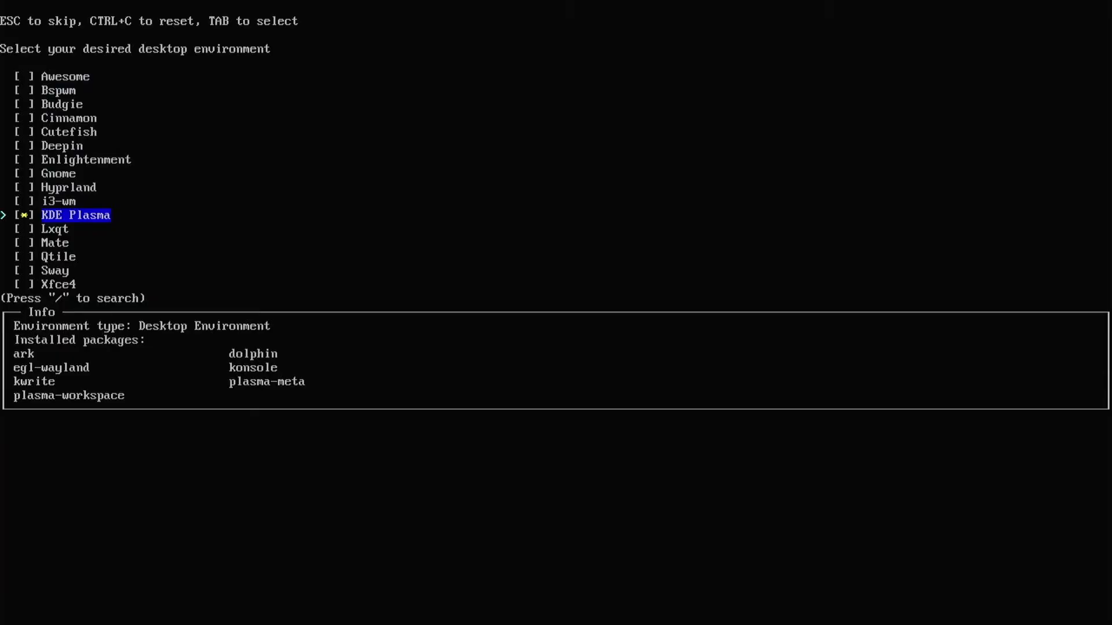
# - Choose the Desktop profile with KDE Plasma and the open-source graphics driver
pyautogui.press('enter')
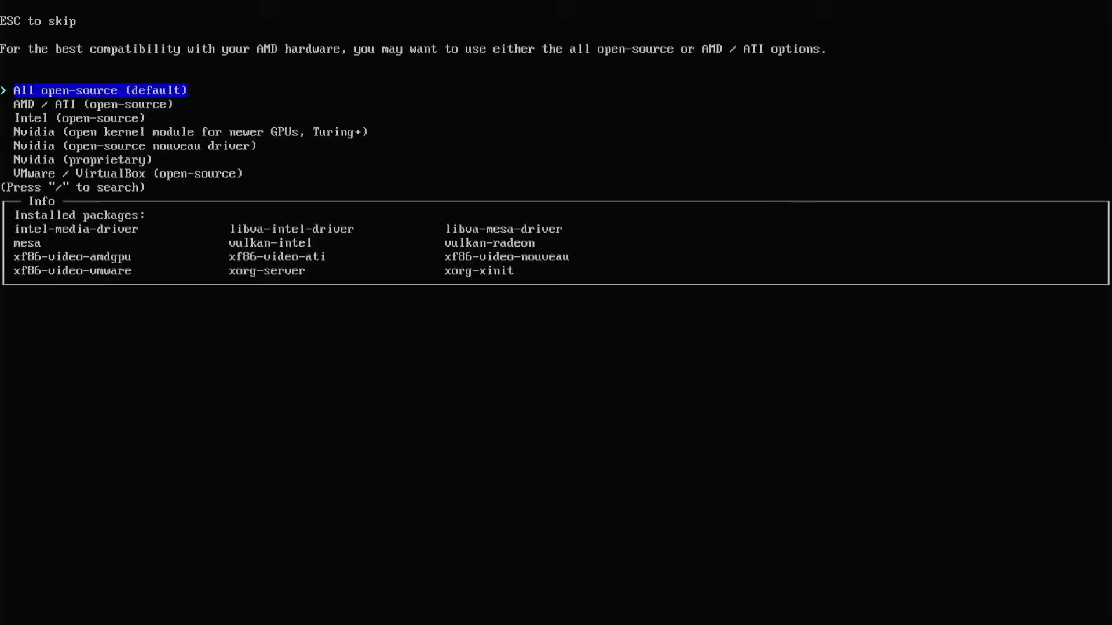
pyautogui.press('Down')
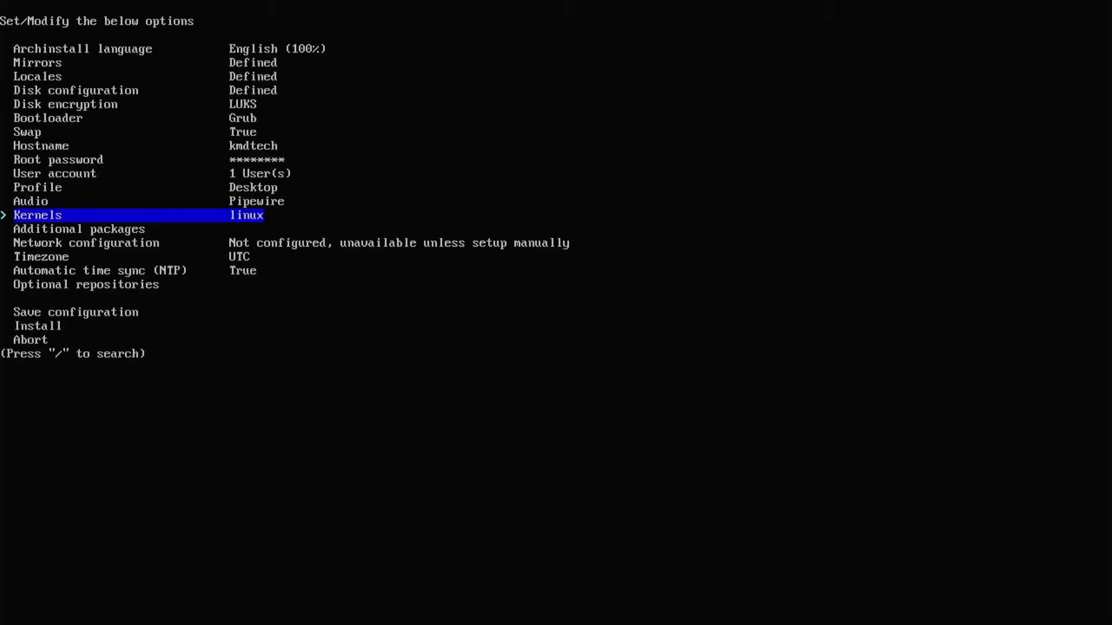
# - Add firefox as an additional package and keep NetworkManager with America/New_York timezone
pyautogui.press('Down')
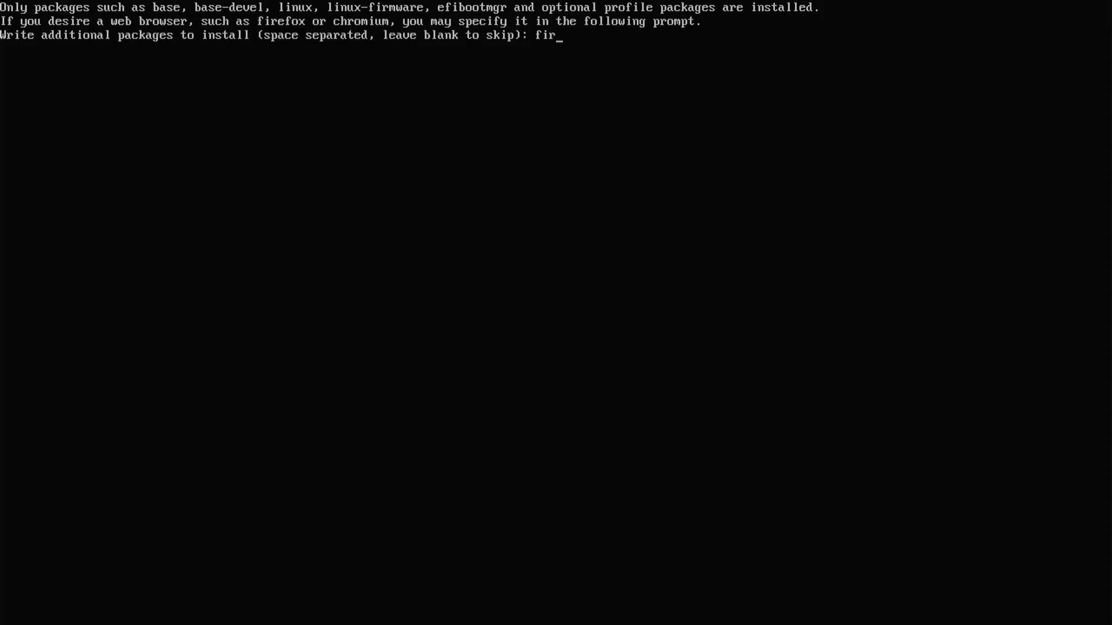
pyautogui.write('efox')
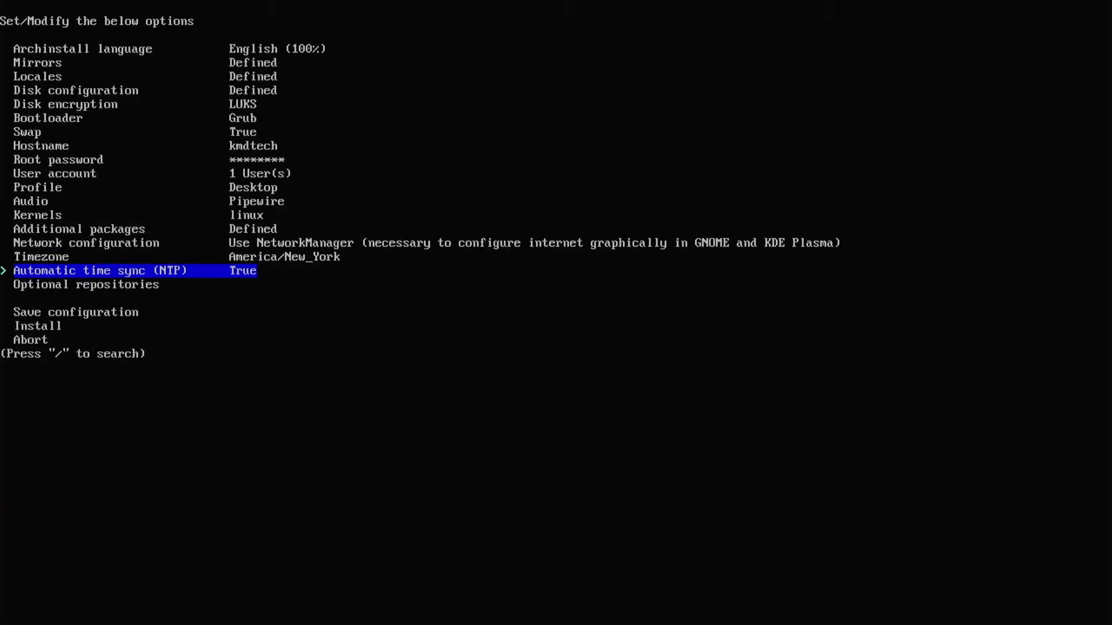
pyautogui.press('Down')
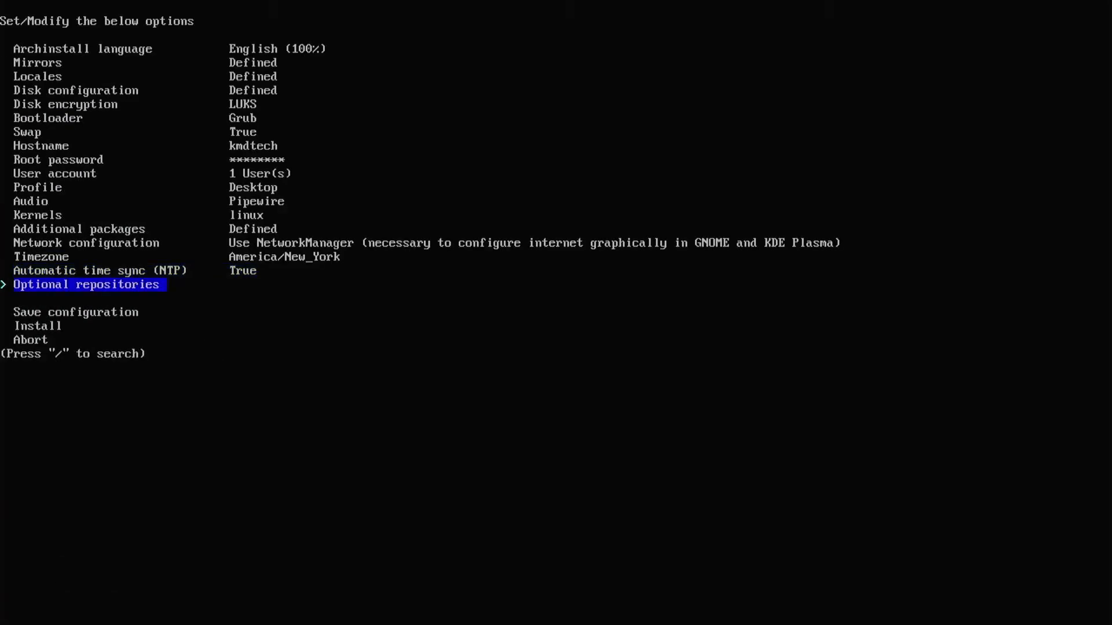
# - Save the configuration and start the installation
pyautogui.press('Down')
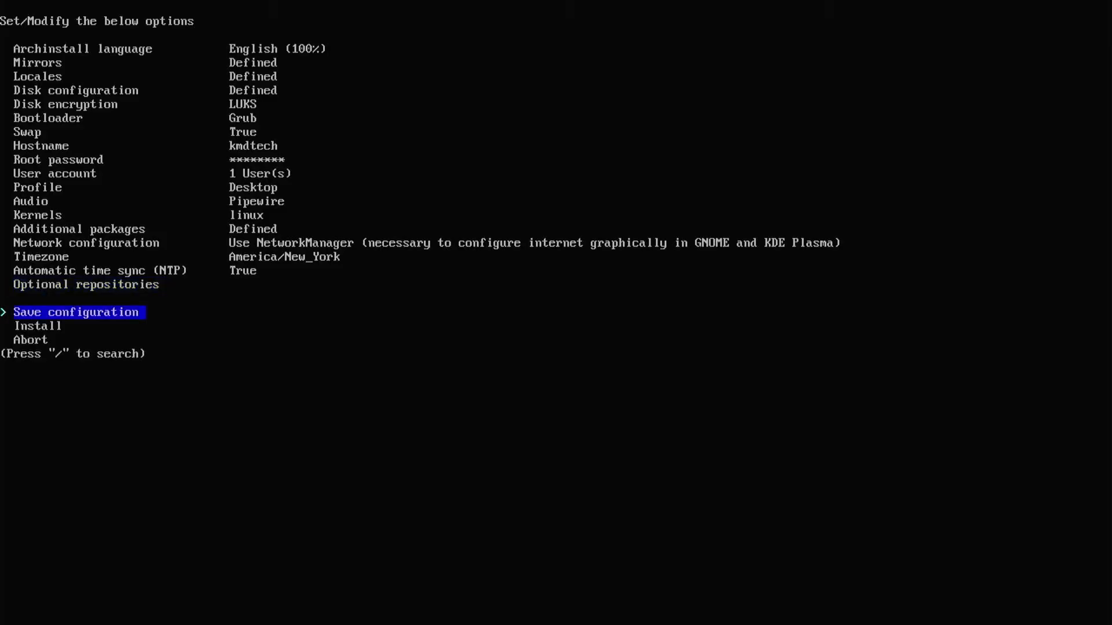
pyautogui.press('Down')
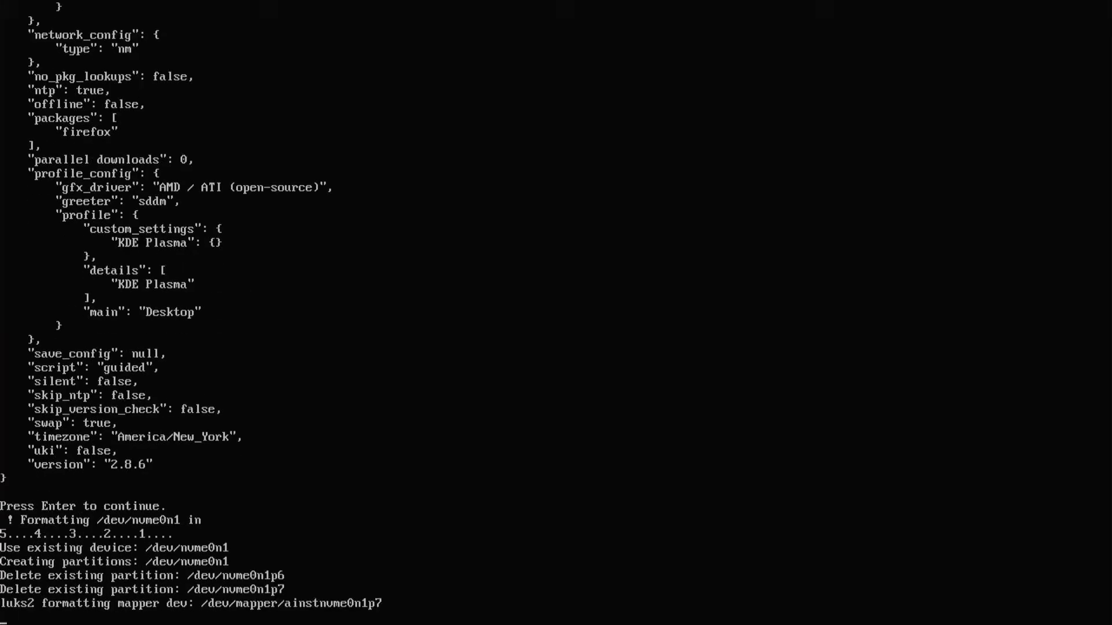
pyautogui.press('enter')
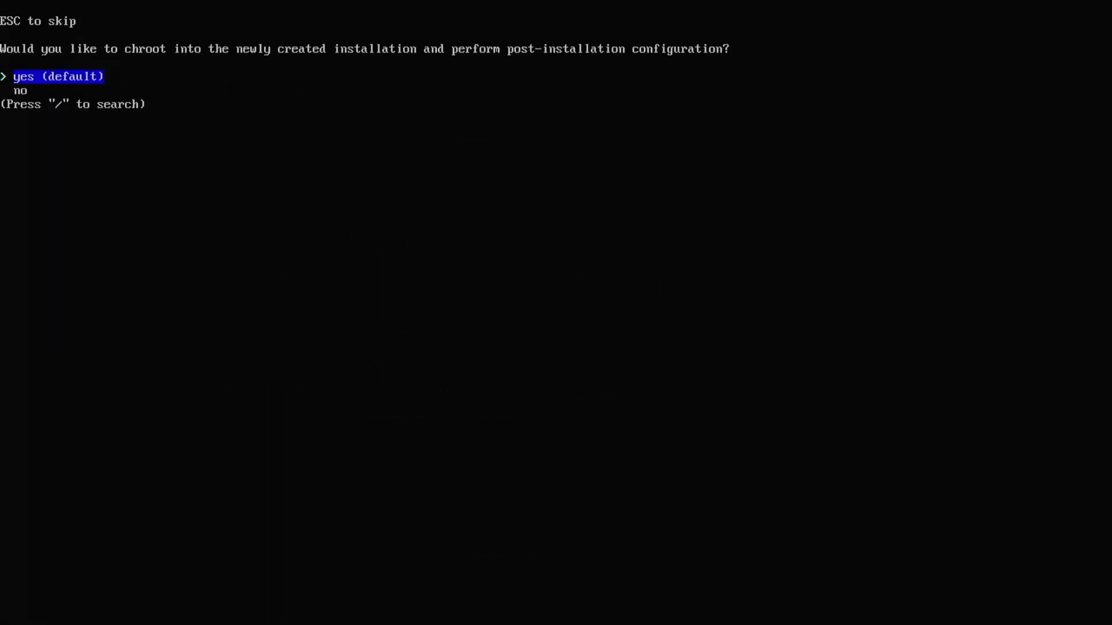
# - Chroot in, reinstall GRUB for x86_64-efi at /boot with --recheck, and verify arch leads efibootmgr's BootOrder
pyautogui.press('Enter')
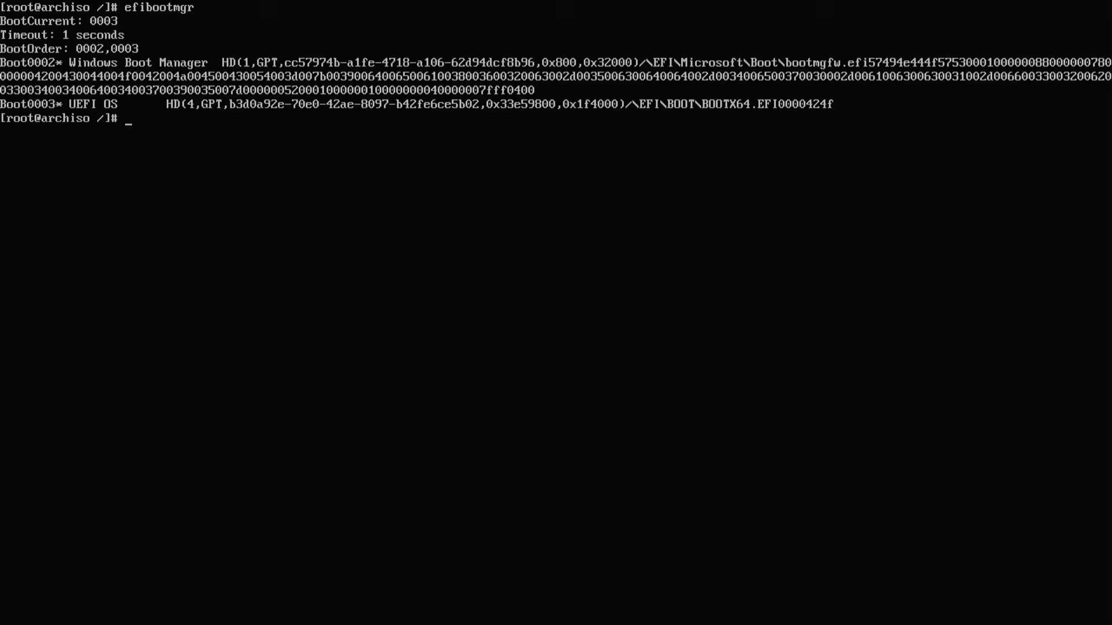
pyautogui.write('grub-install --target=x86_64-efi --efi-directory=/boot --recheck')
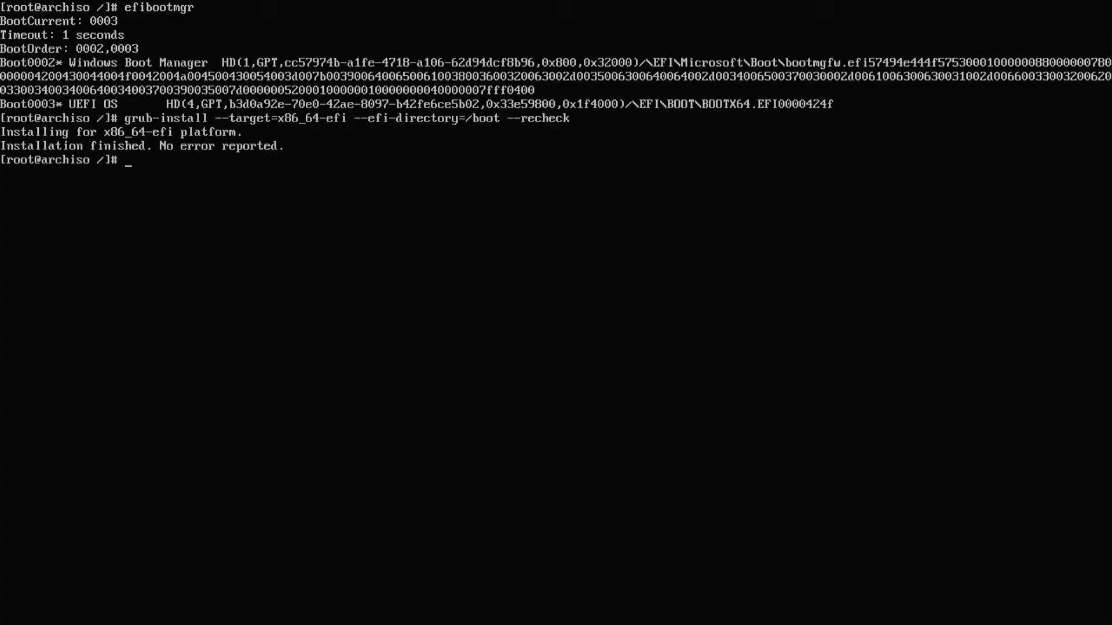
pyautogui.write('efibootmgr')
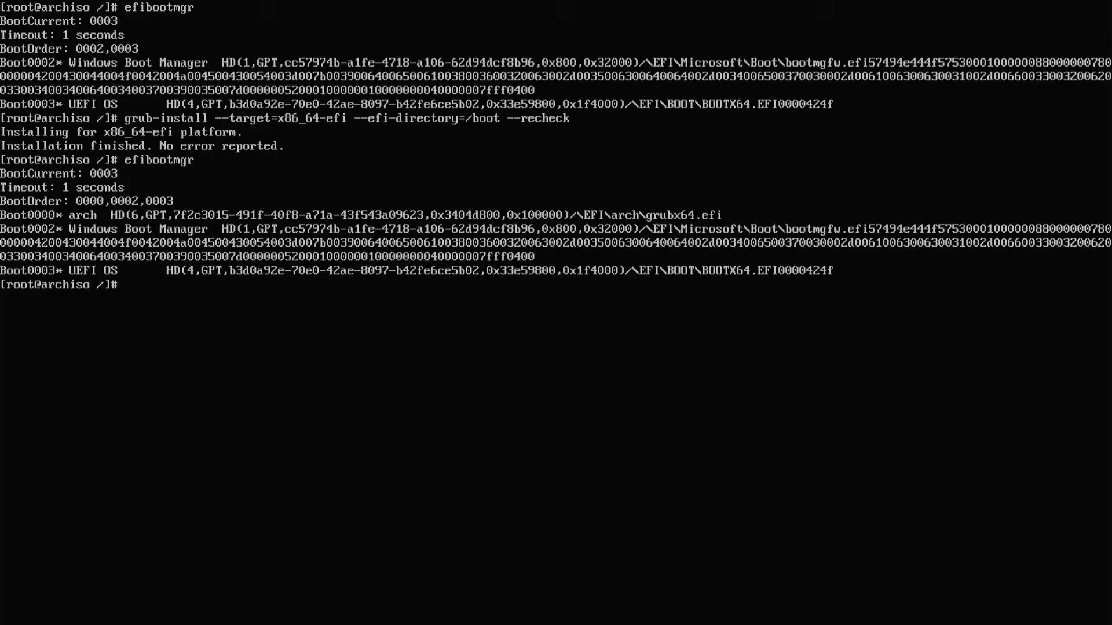
# - Exit the chroot, reboot, and boot the Arch Linux entry from the GRUB menu
pyautogui.write('exit')
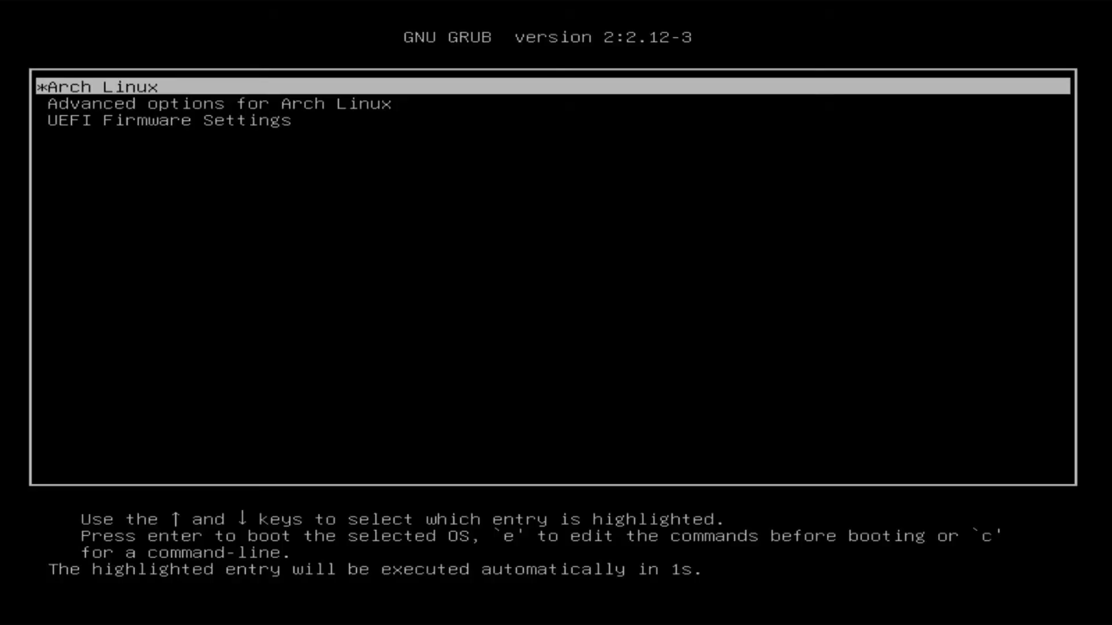
pyautogui.press('Return')
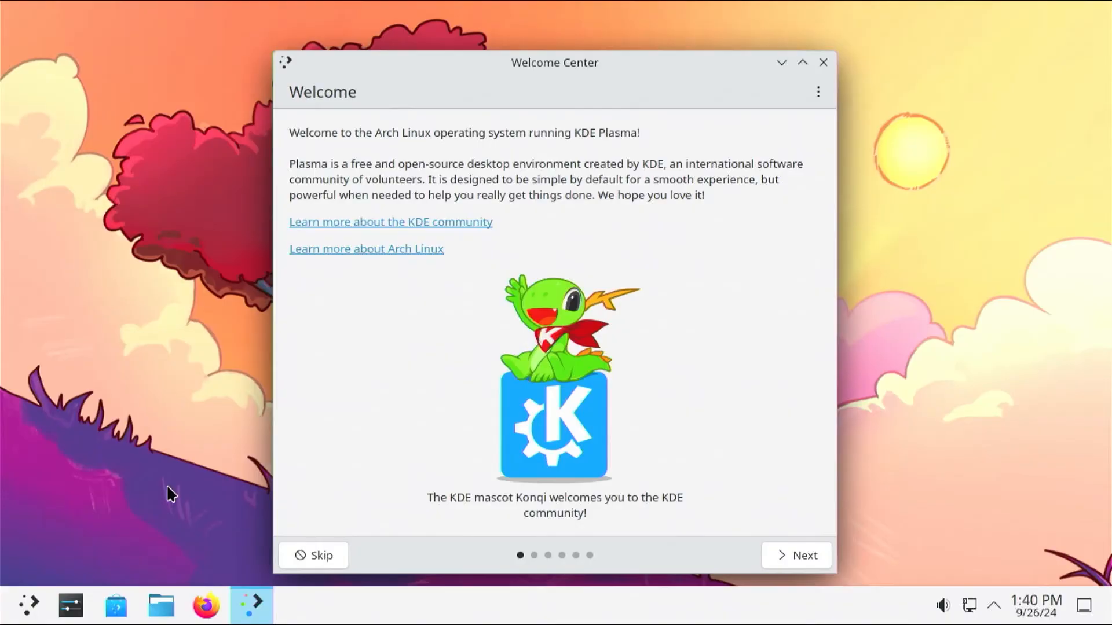
# - In a root Konsole session, install os-prober with pacman and edit /etc/default/grub in nano
pyautogui.click(295, 604)
pyautogui.write('sudo su -')
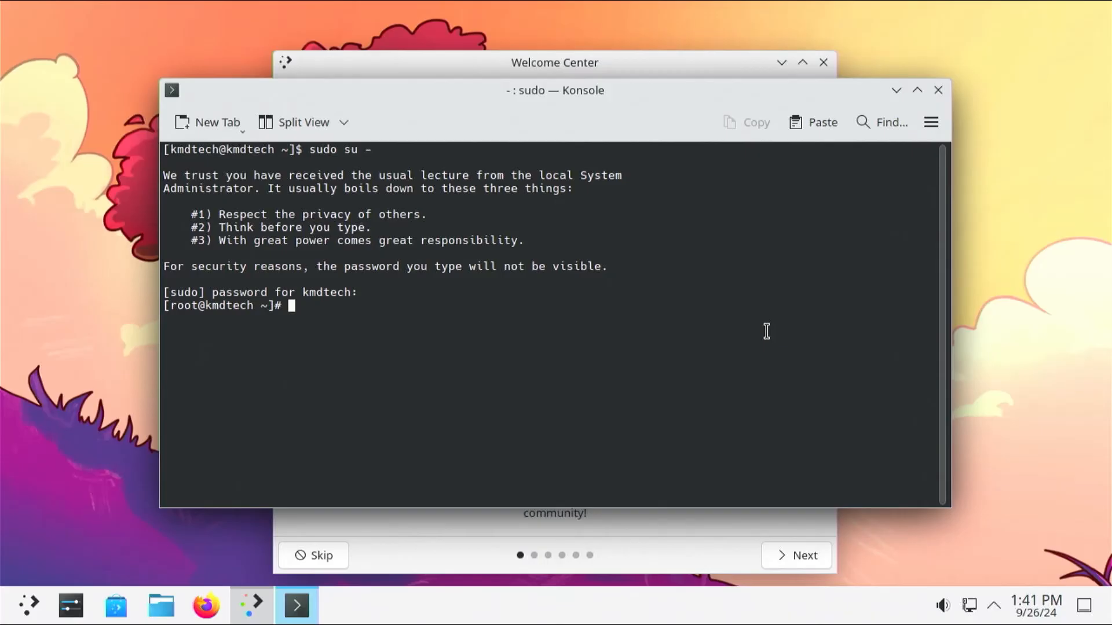
pyautogui.write('pacman -S os-prober')
pyautogui.write('y')
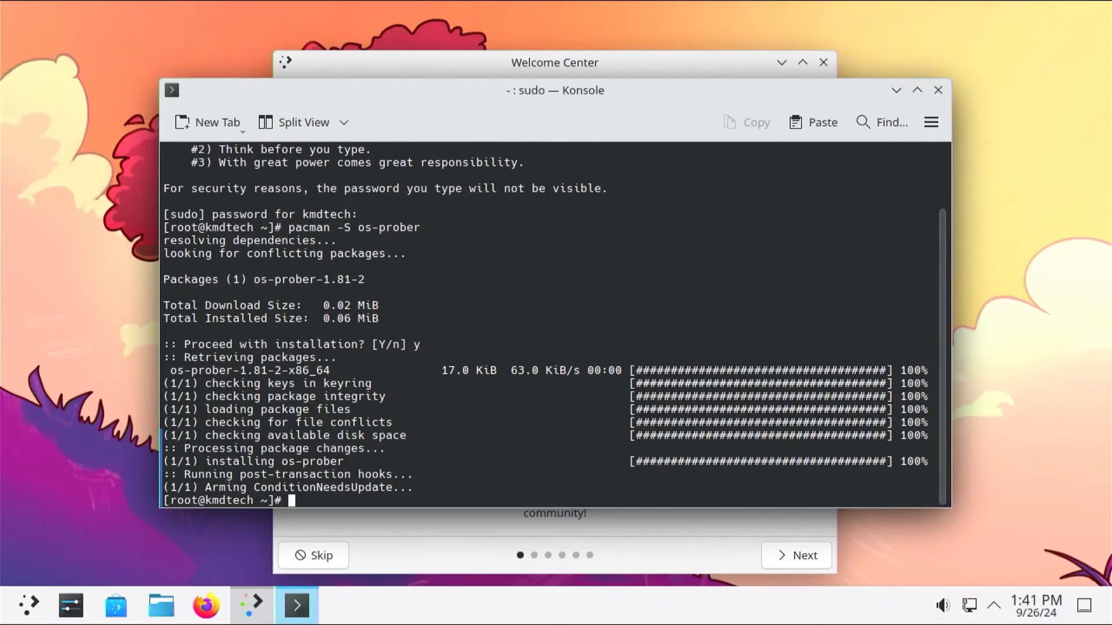
pyautogui.write('nano /etc/default/g')
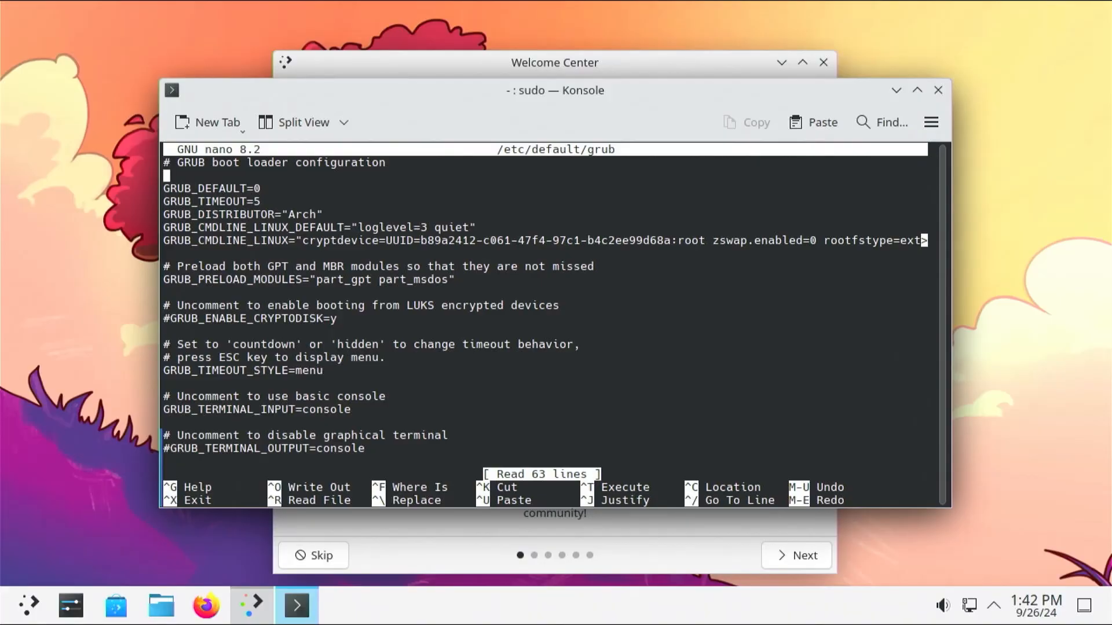
# - Uncomment GRUB_DISABLE_OS_PROBER=false, save the file, and begin regenerating grub.cfg with grub-mkconfig
pyautogui.scroll(-3)
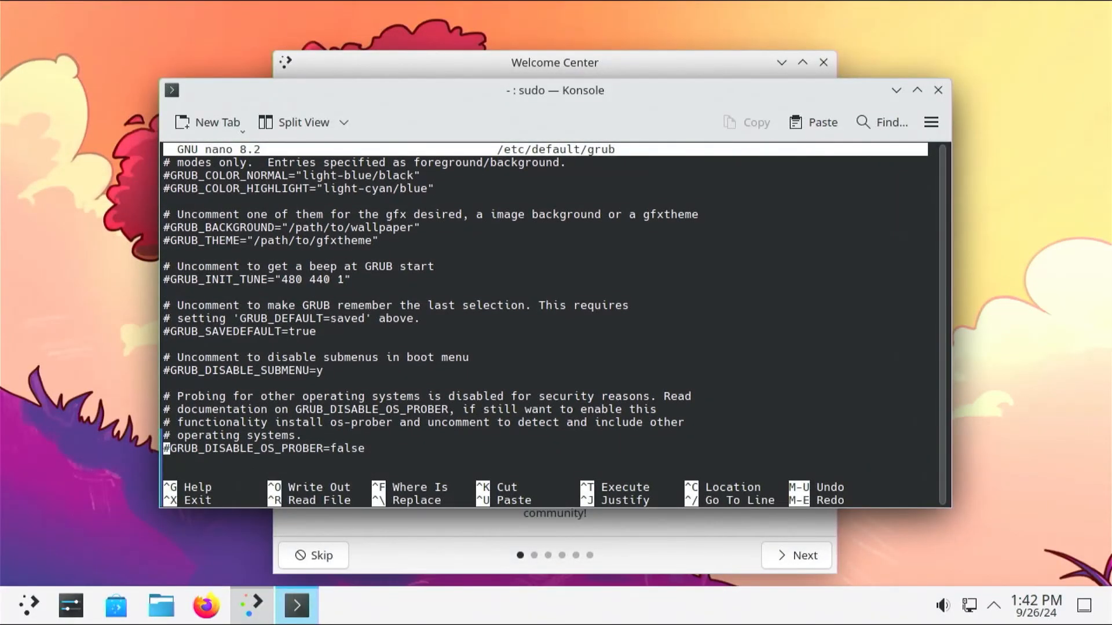
pyautogui.press('Delete')
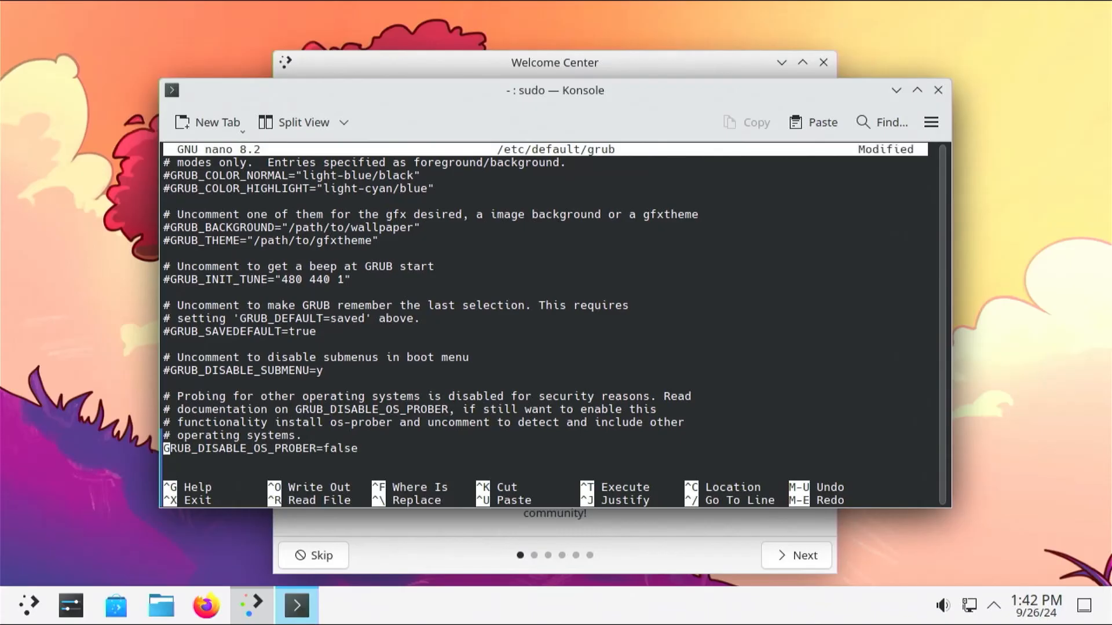
pyautogui.press('ctrl+x')
pyautogui.write('os-prober')
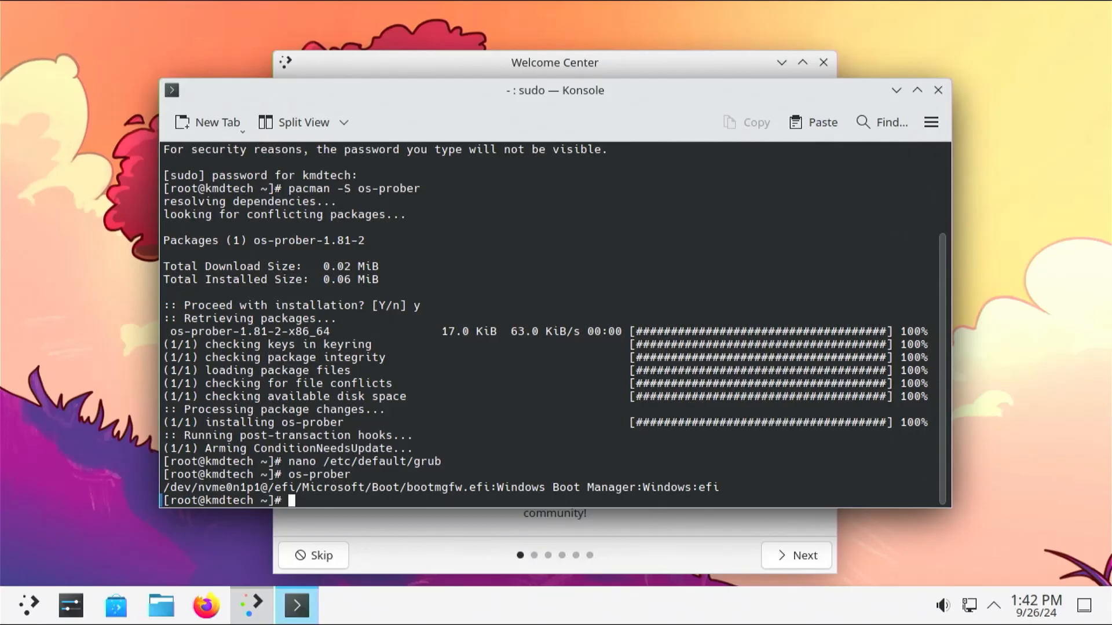
pyautogui.write('grub-mkconfig -o /boot/gru')
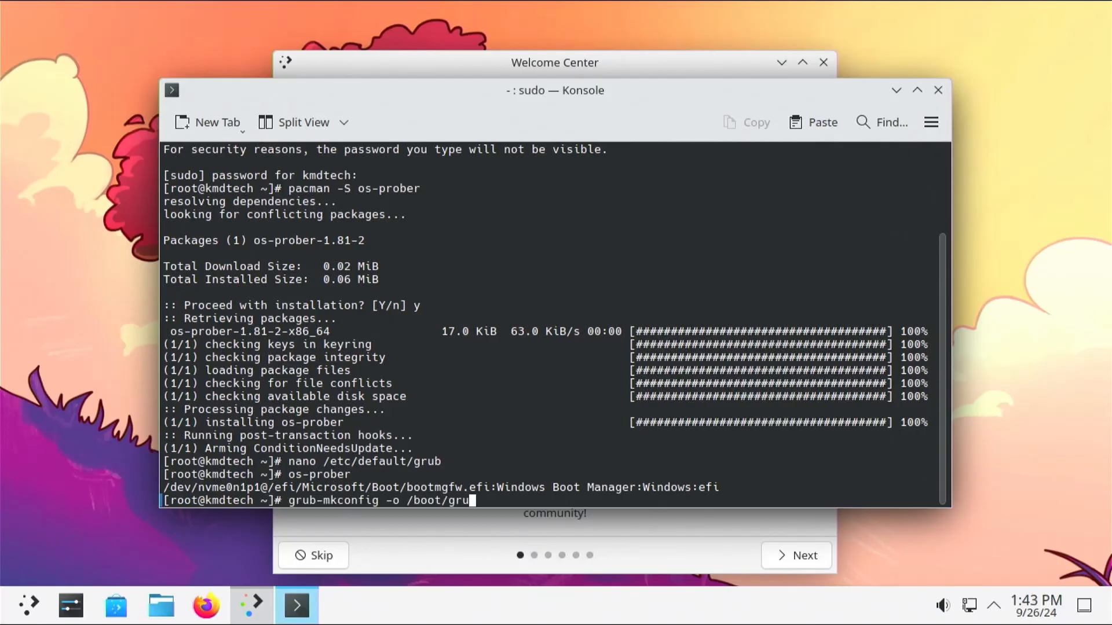